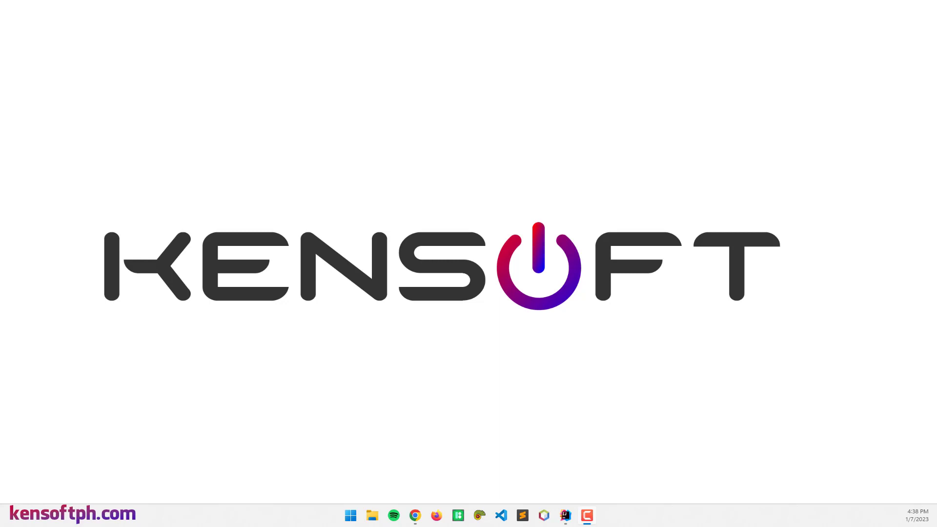
mouse_move(567, 518)
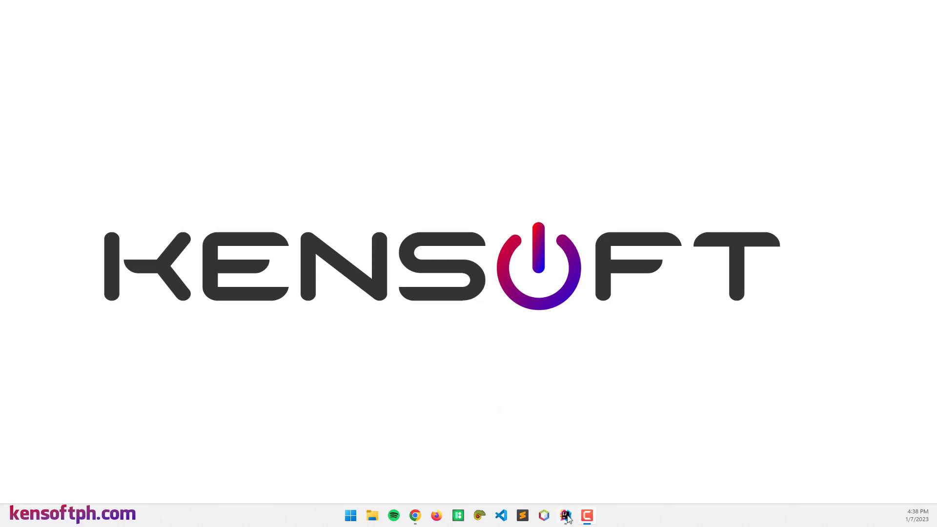
Bring the IntelliJ IDEA window for the JavaFX ContextMenu project to the front
click(564, 515)
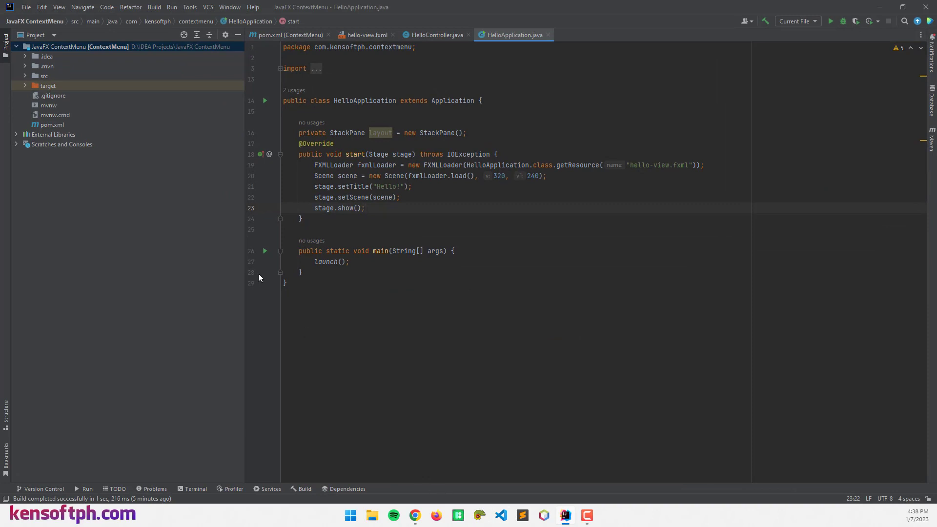
mouse_move(125, 138)
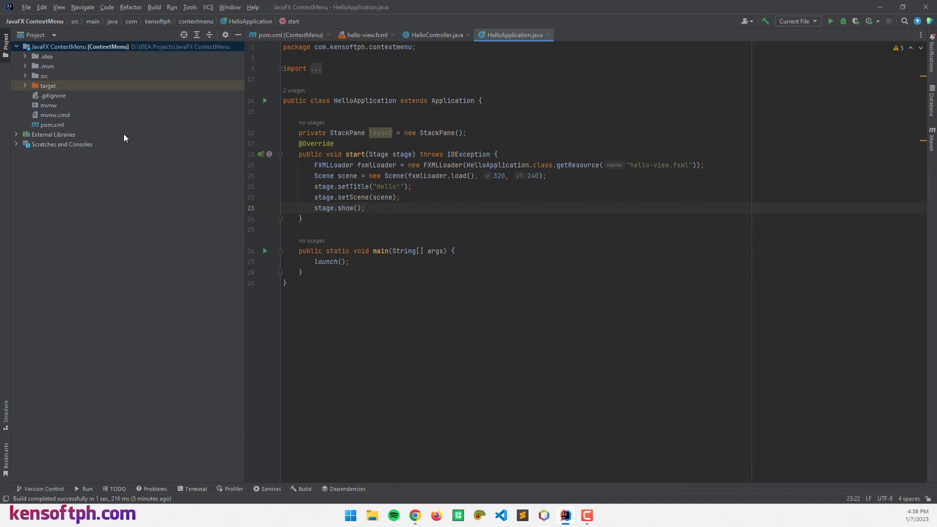
mouse_move(282, 187)
text(*/)
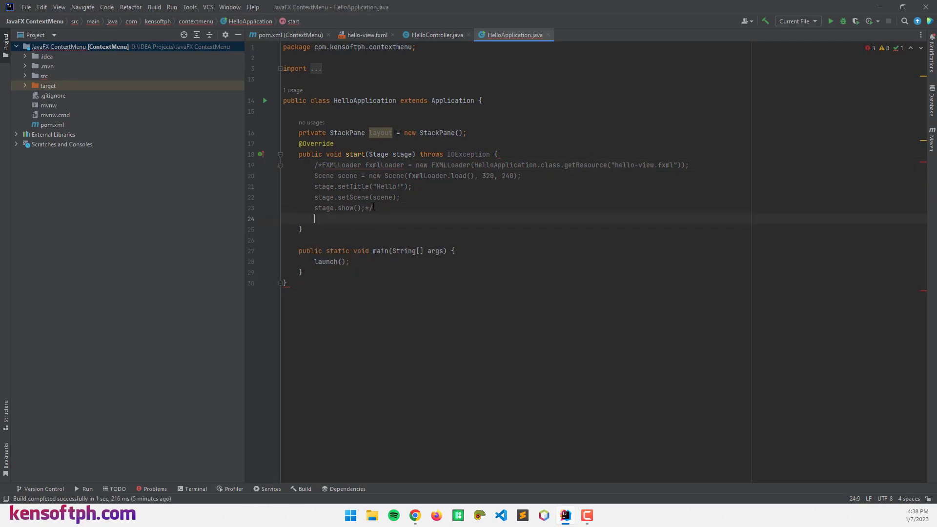
In start(), create a StackPane layout and a 400 by 400 Scene using it
key(enter)
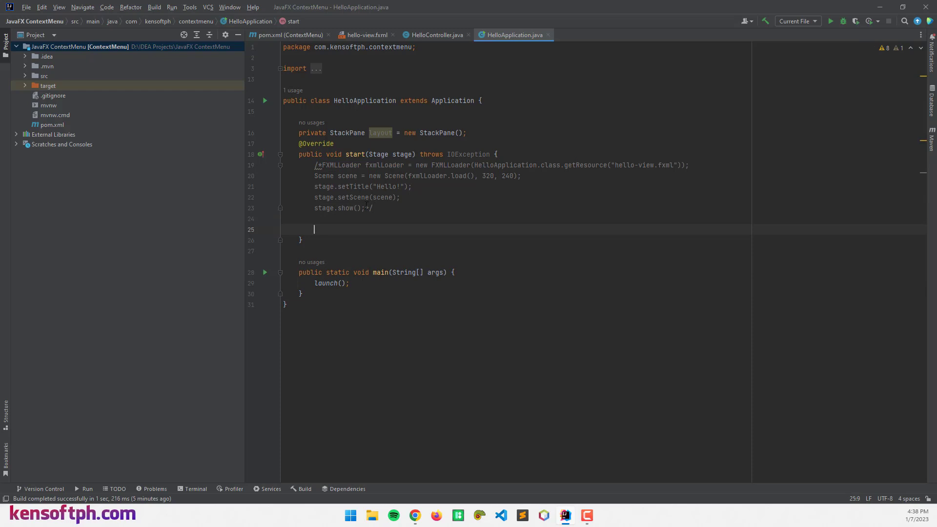
text(StackPane layout = new)
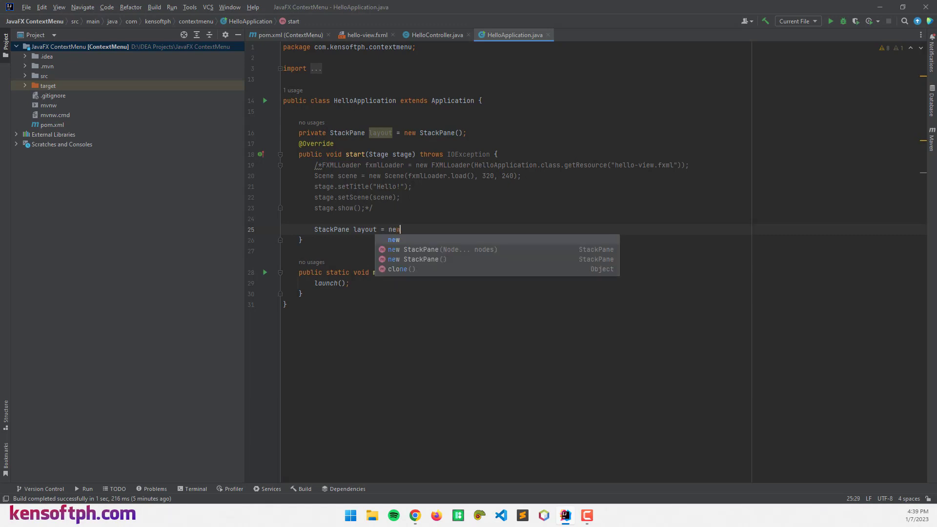
click(418, 259)
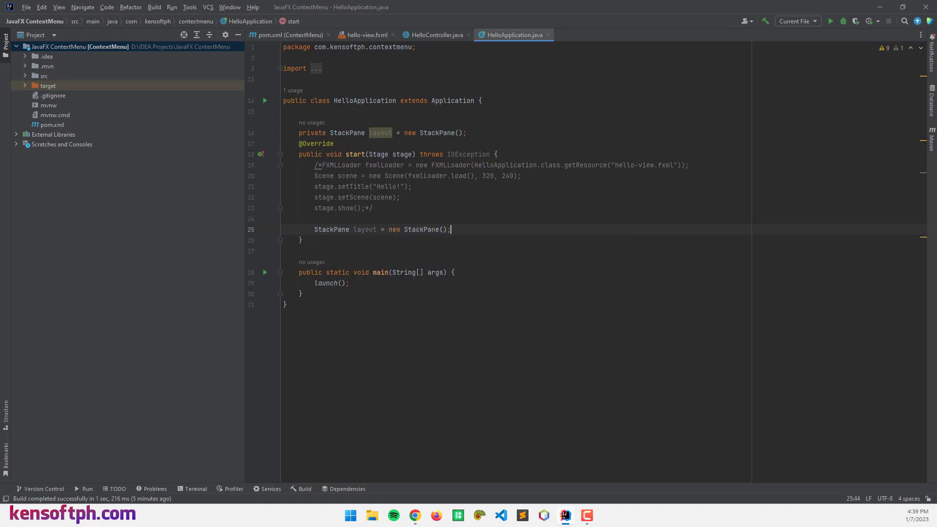
text(S)
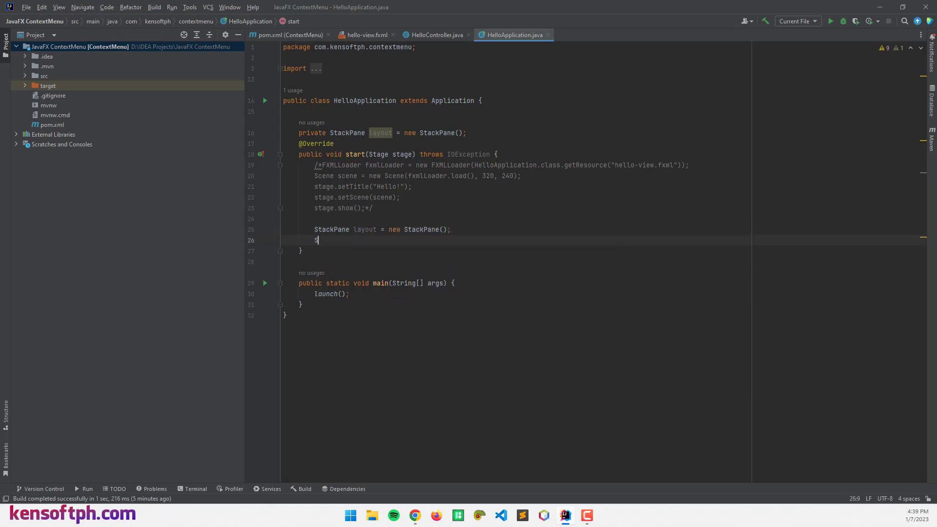
text(cene scene)
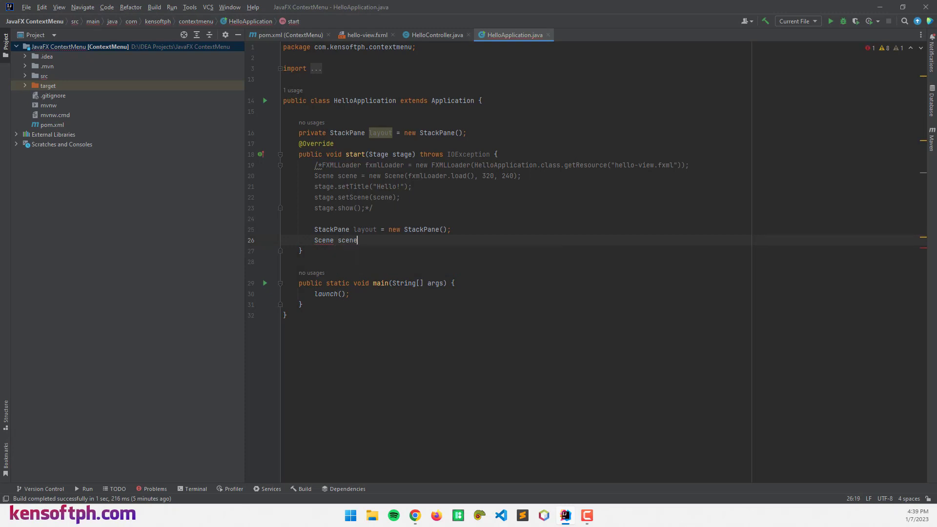
text(= new Scen)
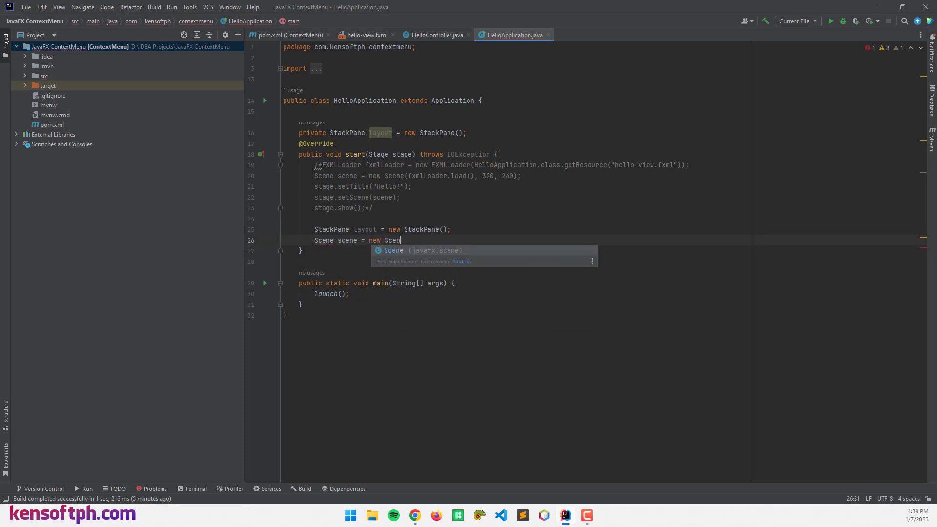
key(Enter)
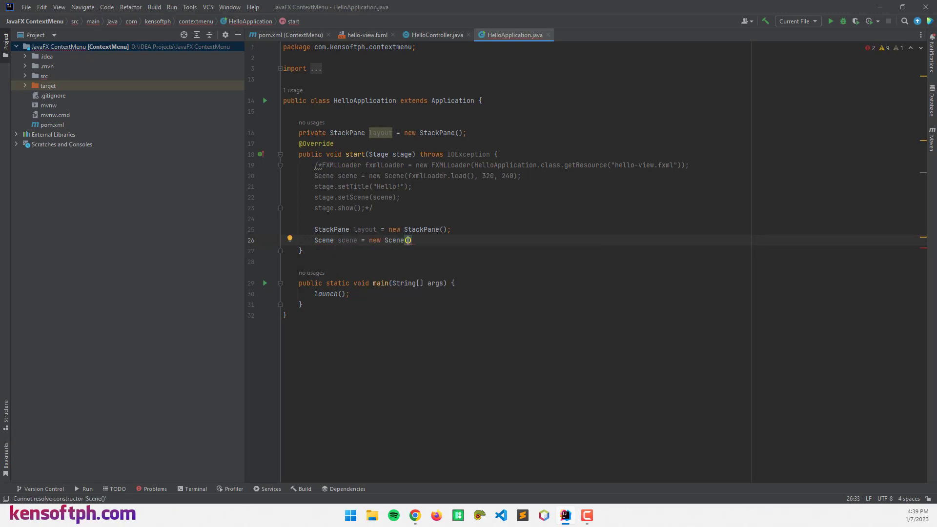
text(layout,)
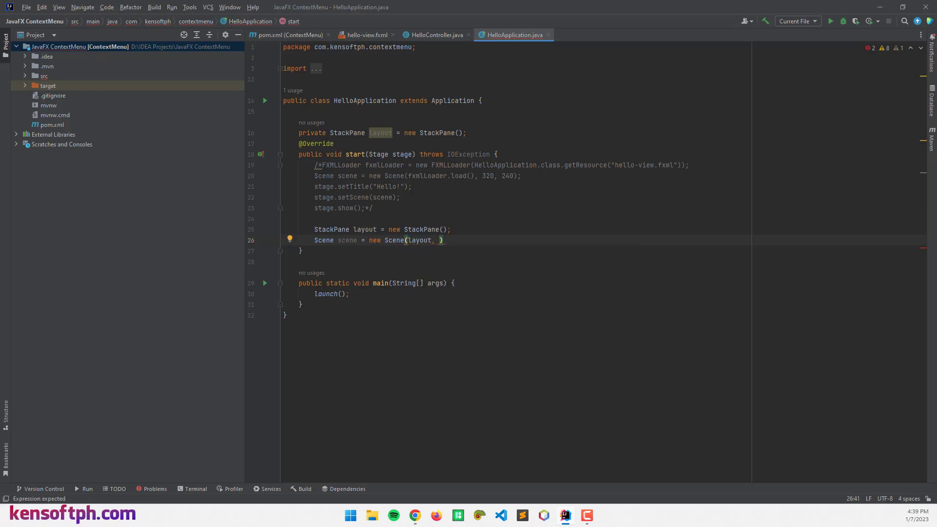
text(400, 400)
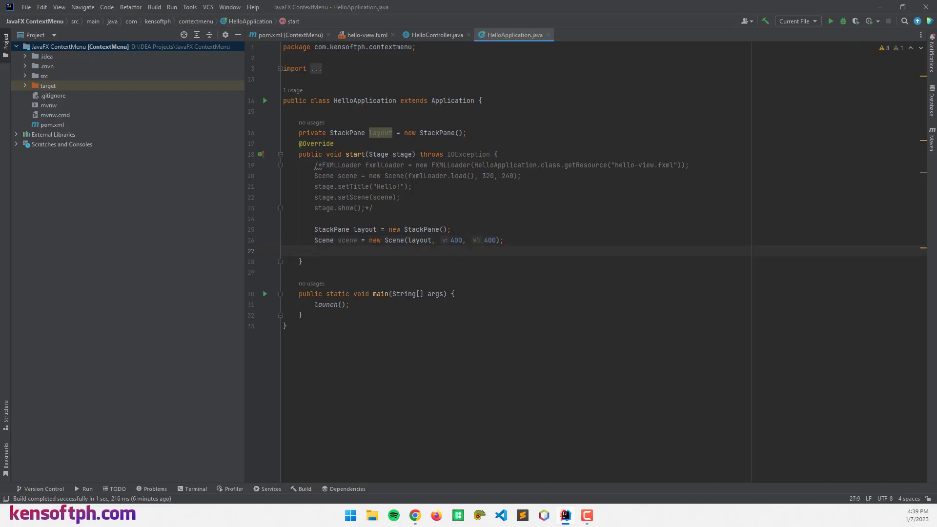
Set the stage's scene, title it "JavaFX ContextMenu", and show the stage
text(stg)
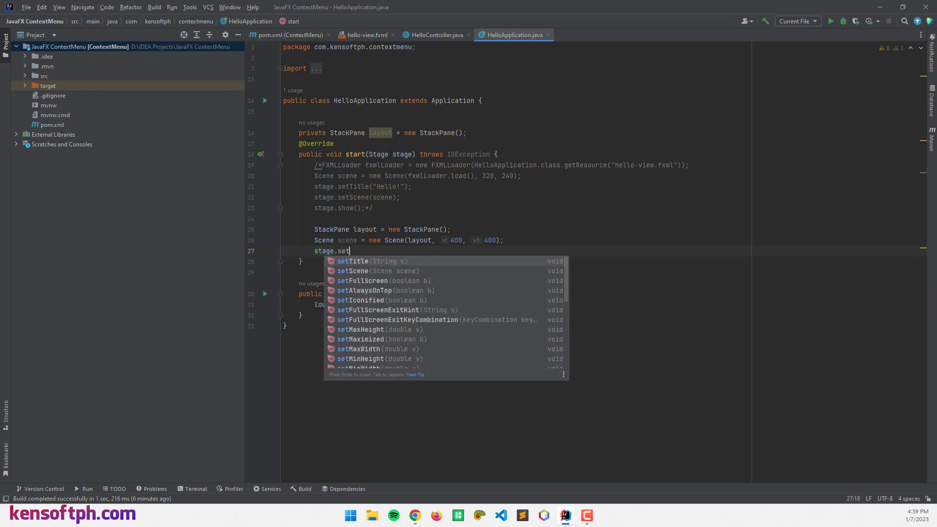
click(352, 271)
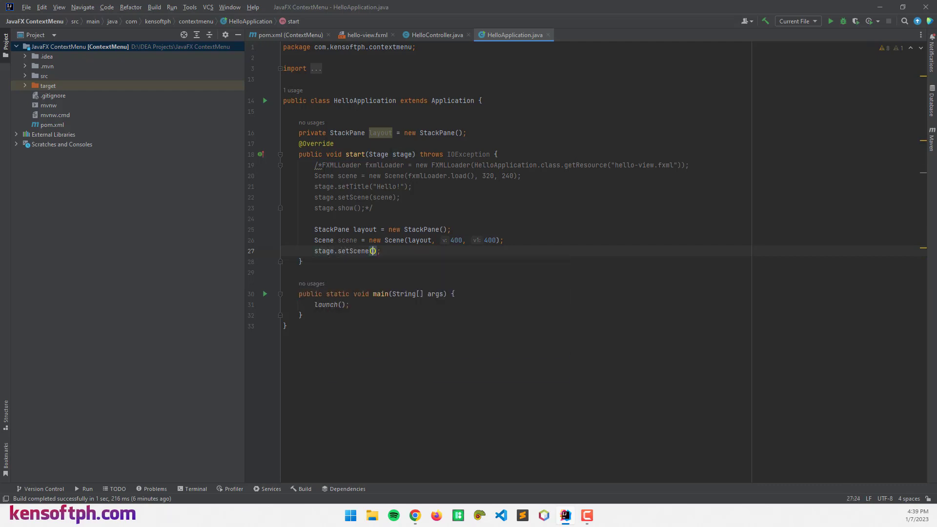
text(scene)
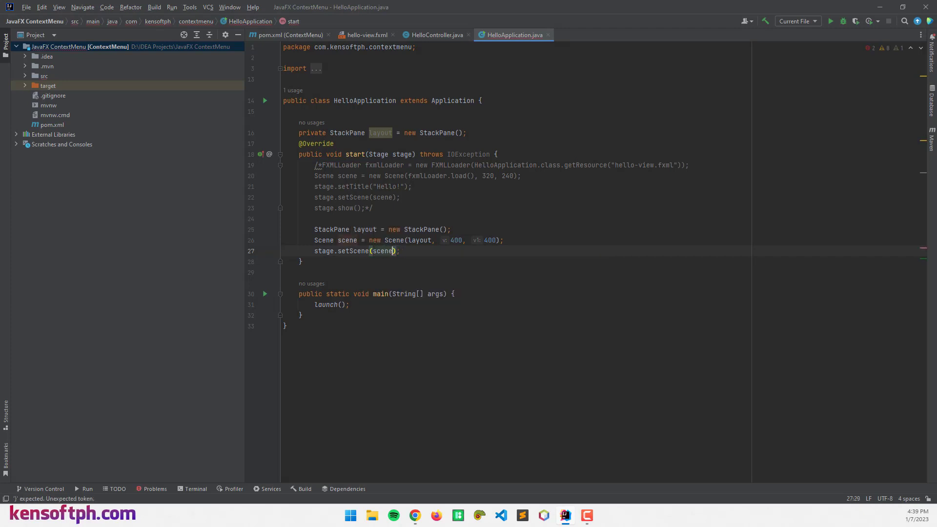
key(enter)
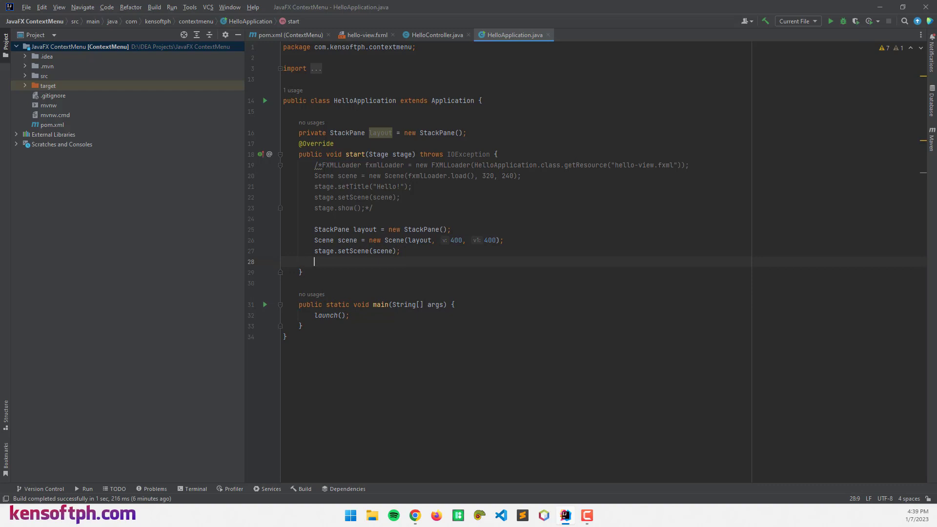
text(stage.)
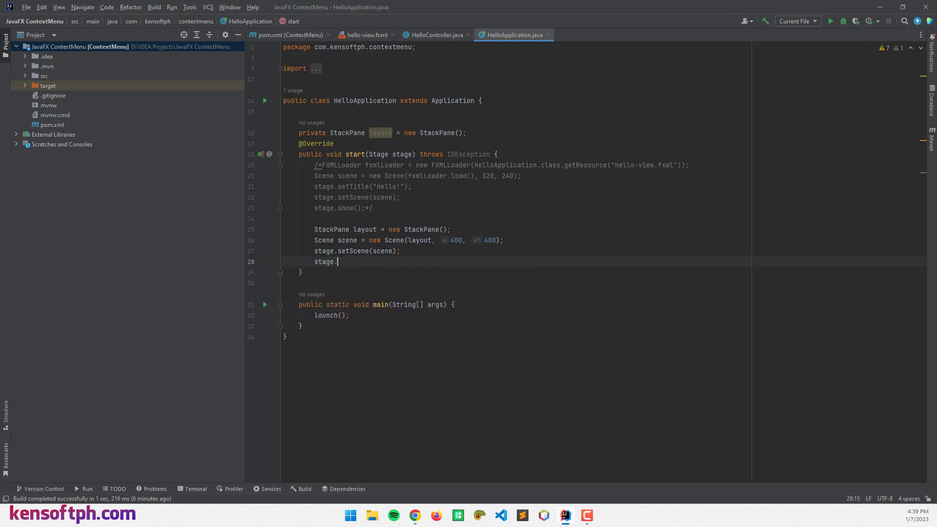
text(setTit)
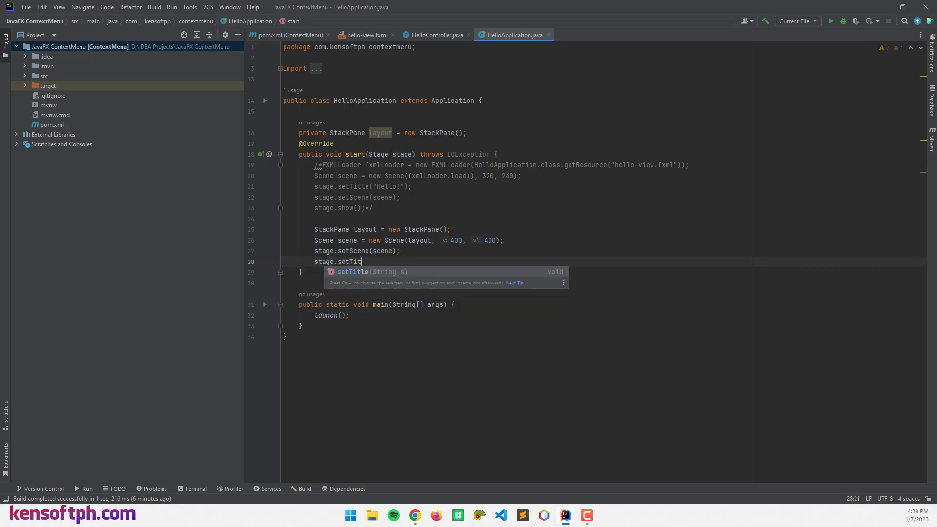
key(Enter)
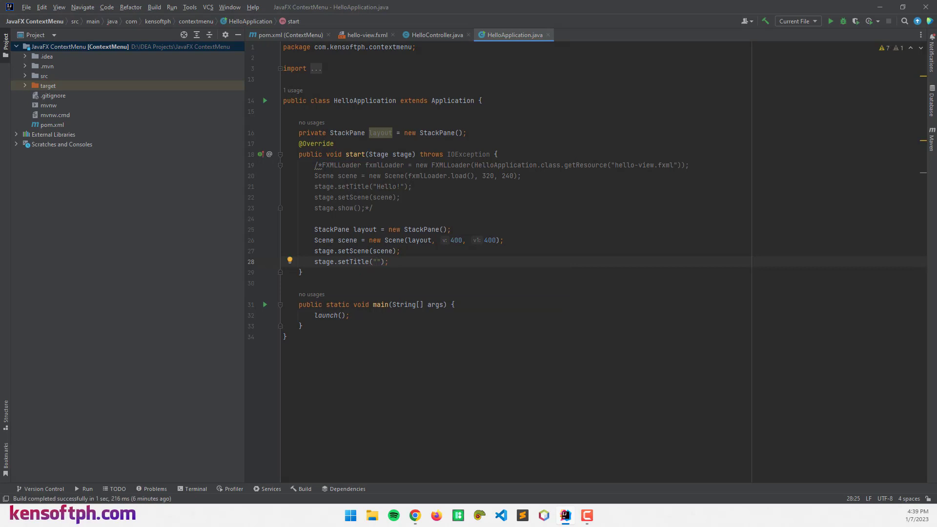
text(JavaFX)
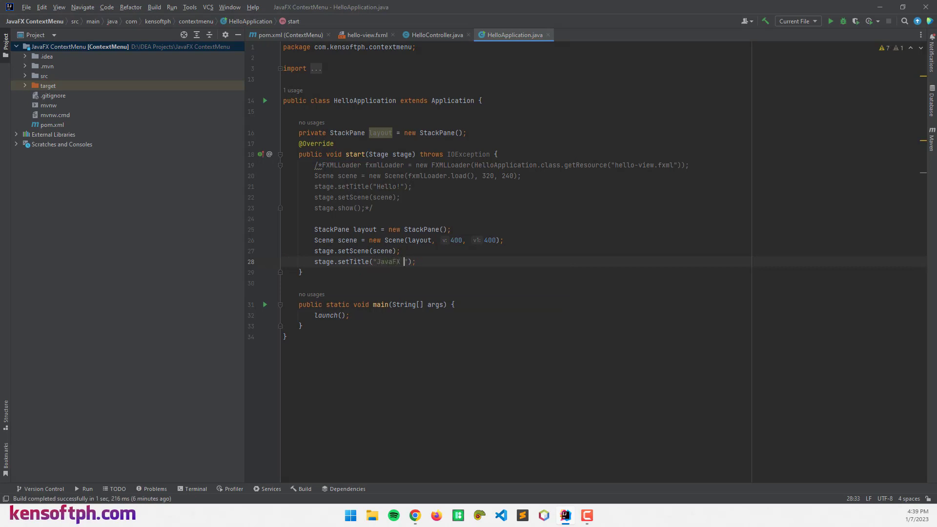
text(ContextMenu)
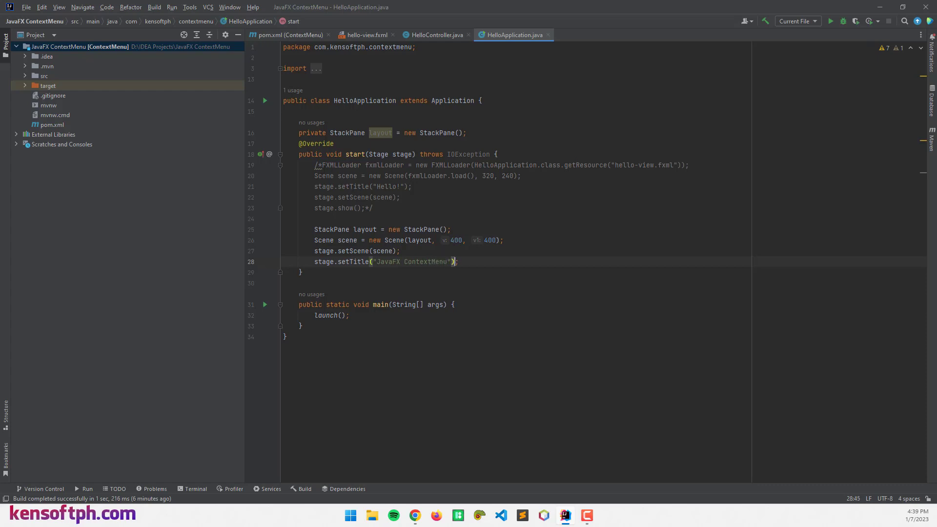
text(stag.)
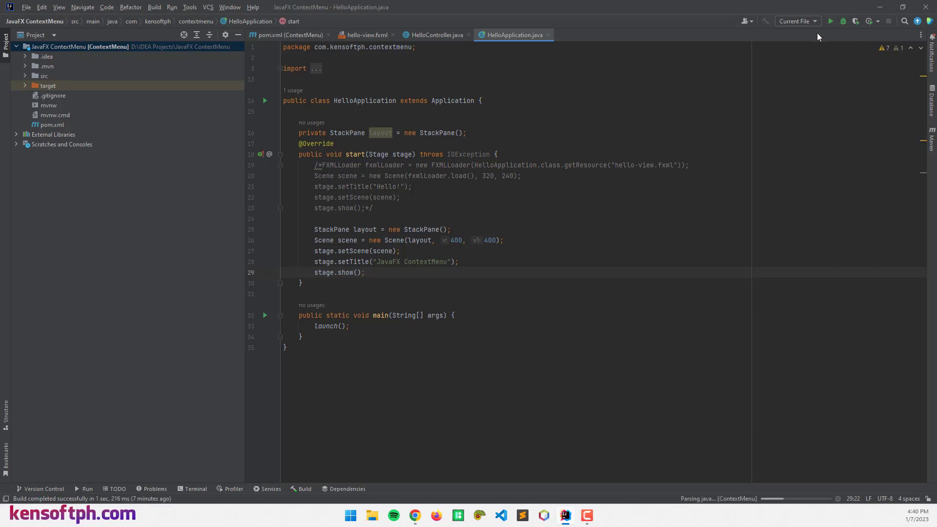
Run the app and move the empty JavaFX ContextMenu window to the right
click(830, 21)
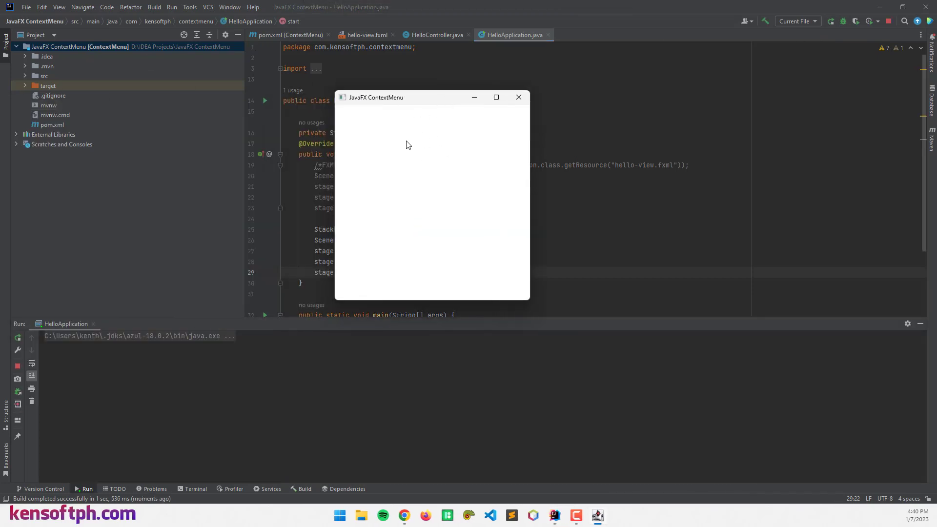
mouse_move(400, 117)
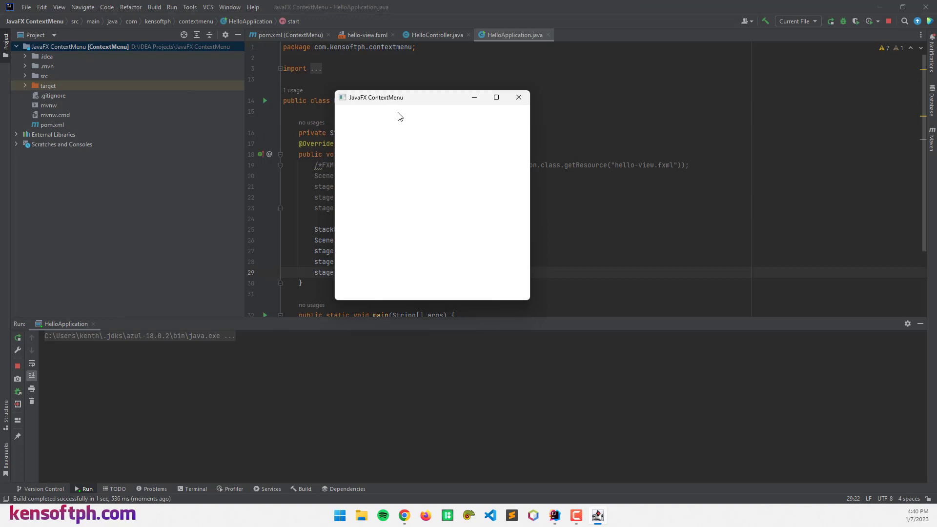
drag(375, 96, 429, 101)
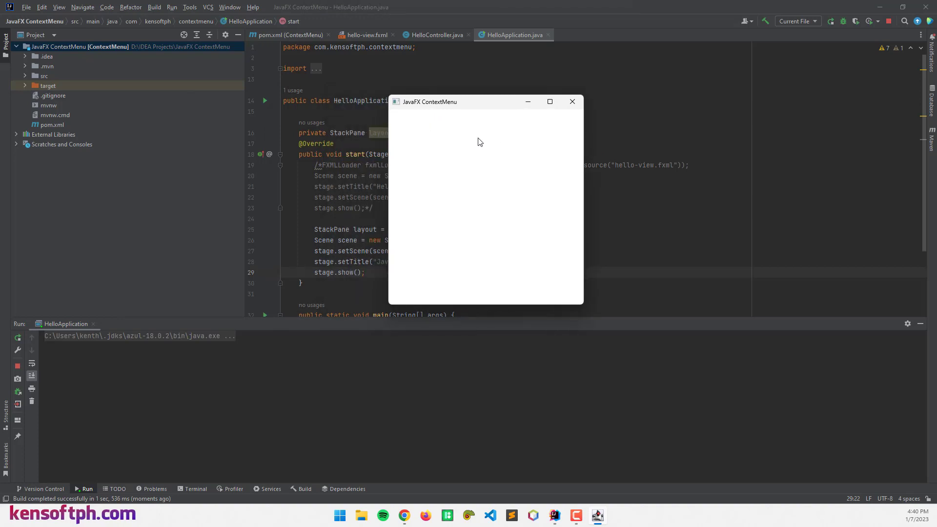
mouse_move(560, 112)
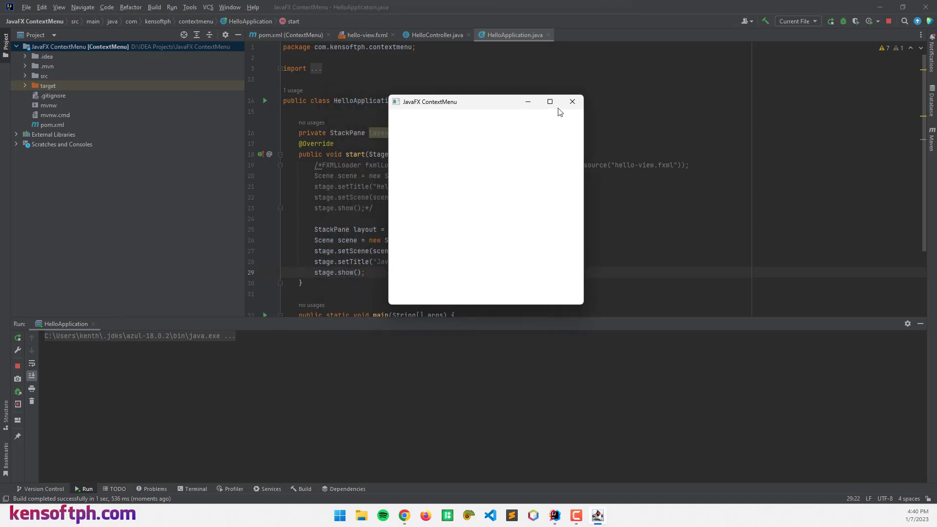
click(572, 101)
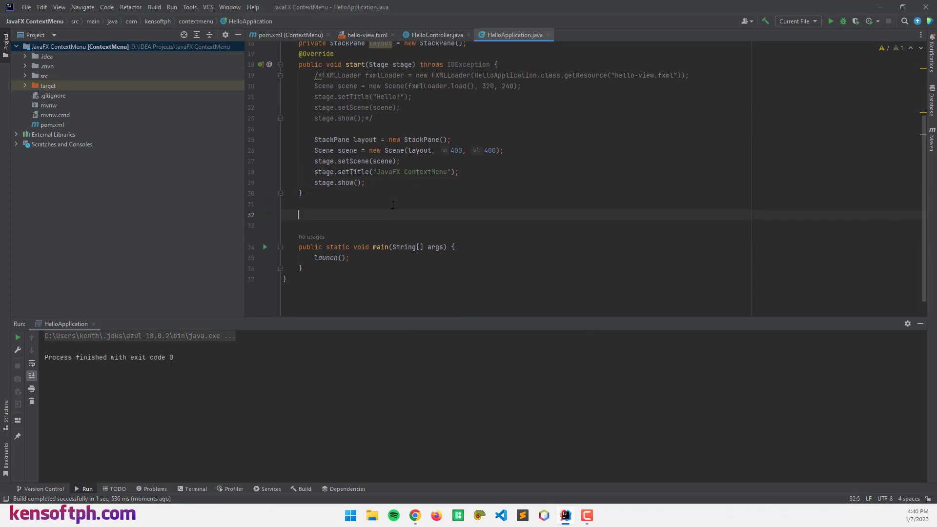
Declare a private void conMenu() method creating a Button labelled "Right Click"
text(private)
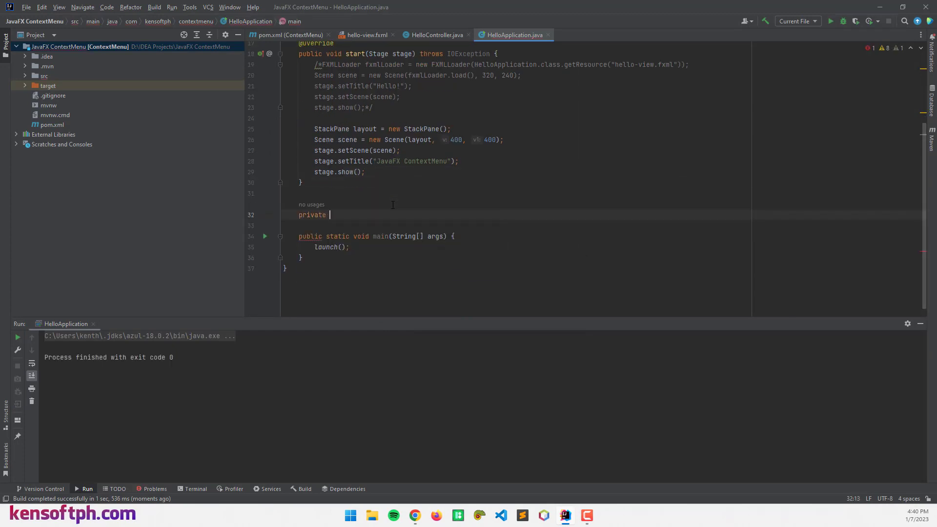
text(conMenu()
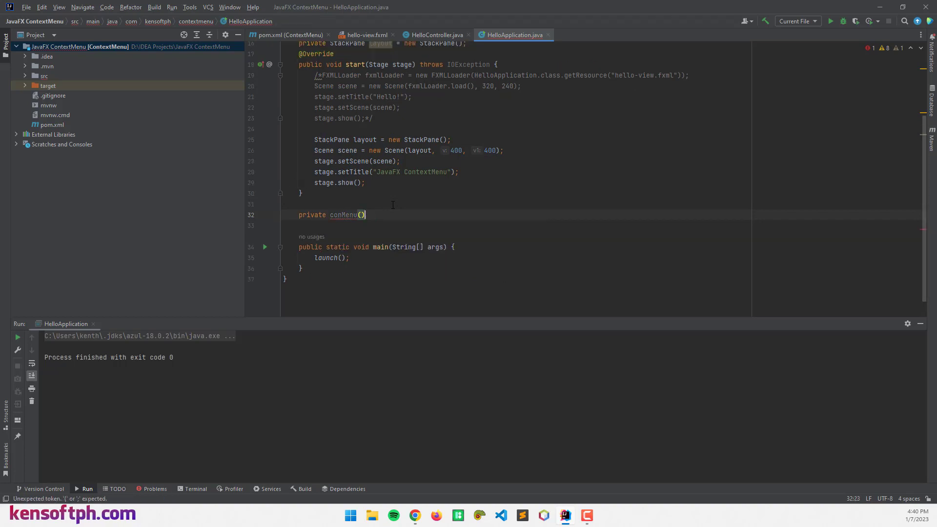
text({)
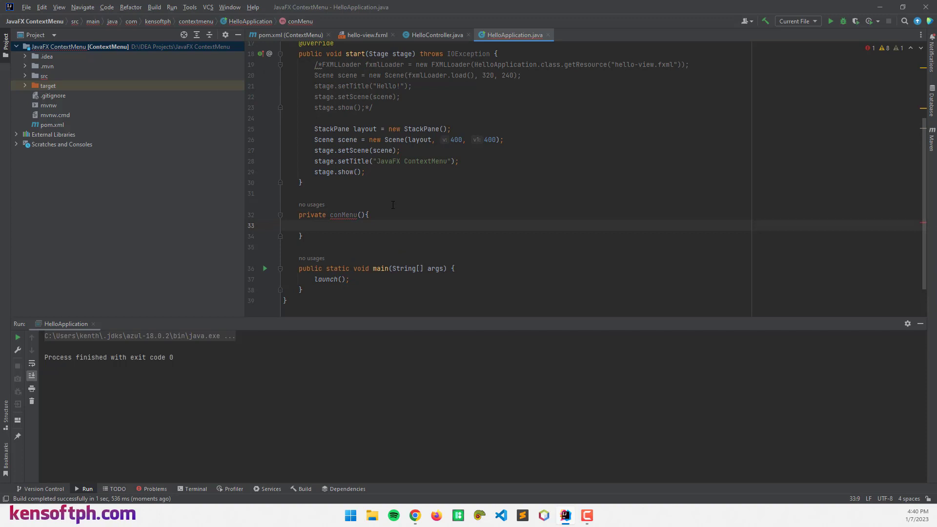
text(v)
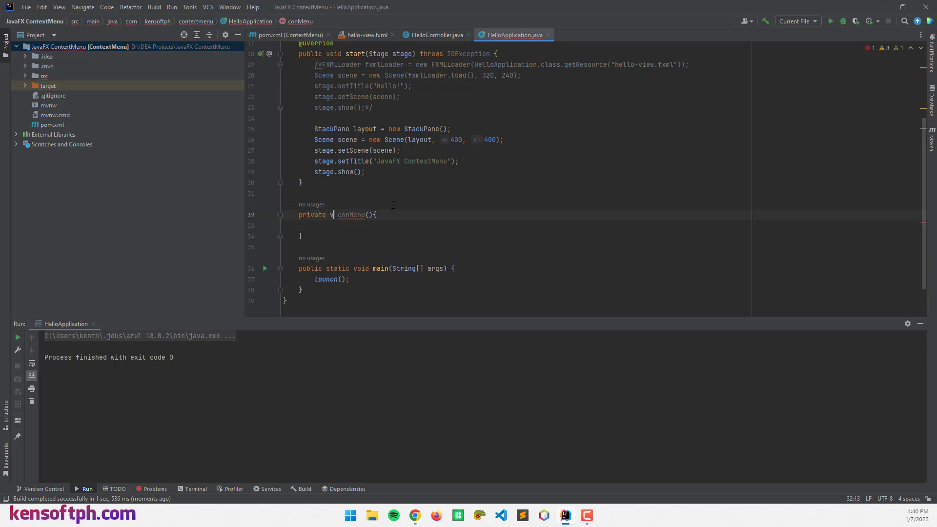
text(oid)
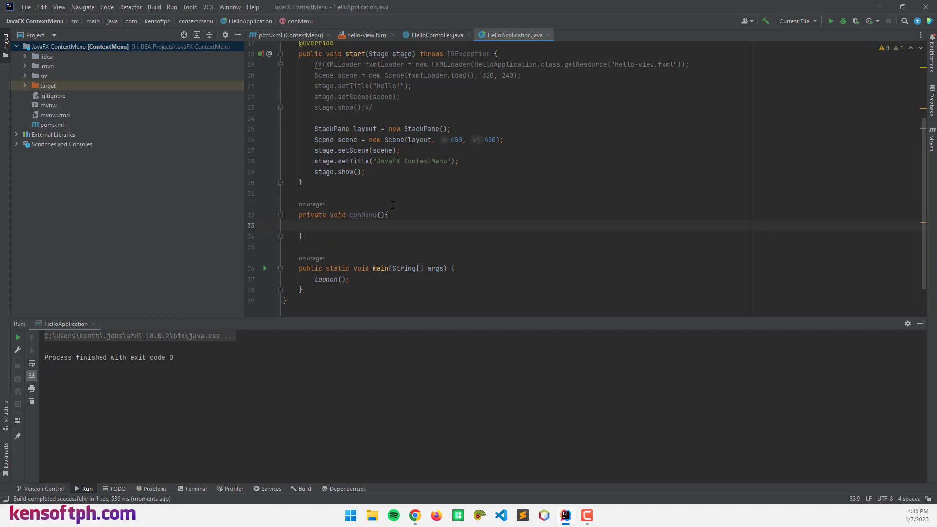
text(Buto)
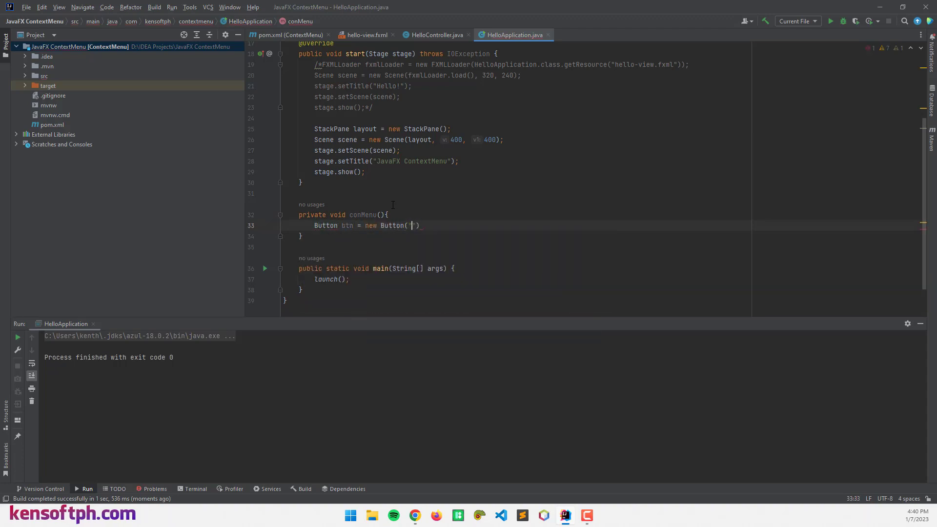
text("")
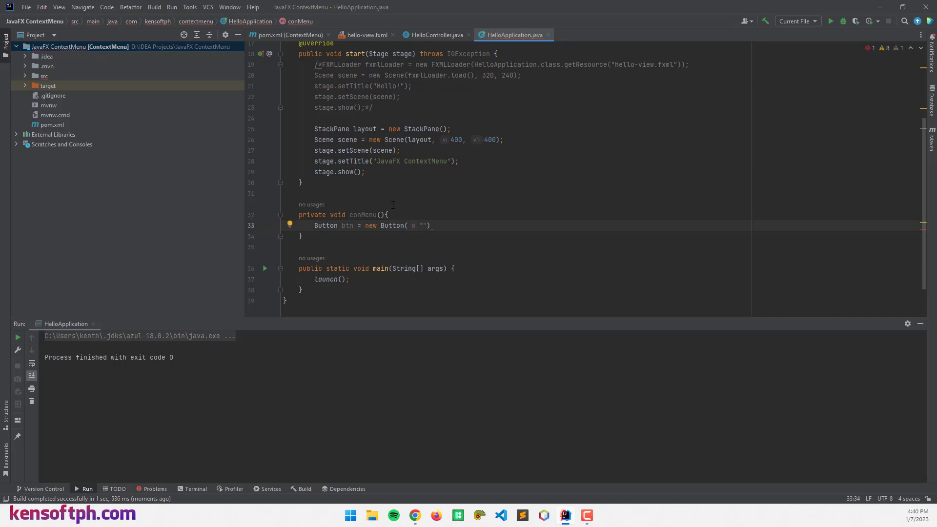
text(Right)
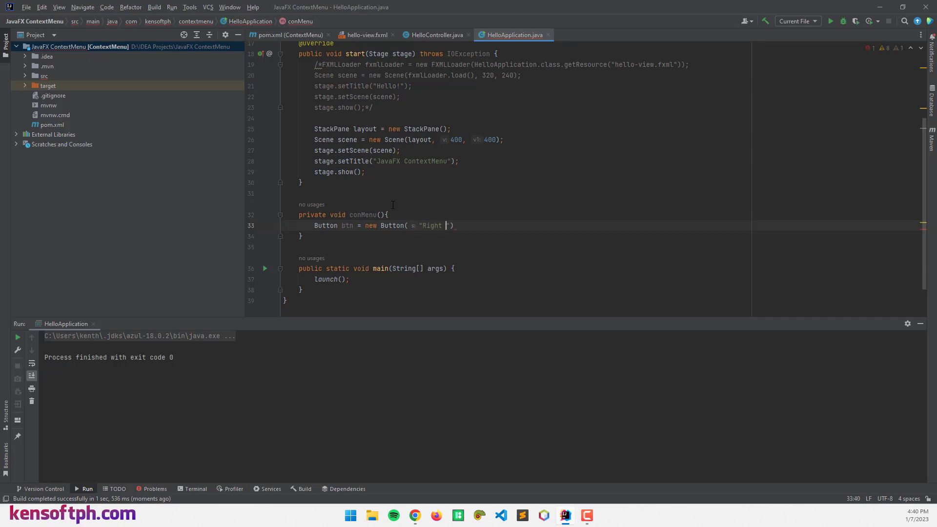
text(Click");)
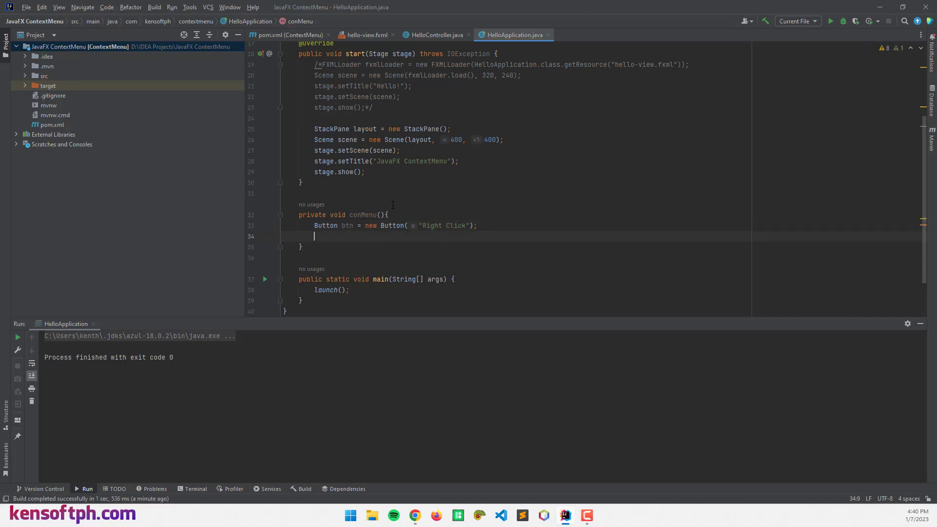
Add a new ContextMenu named cm inside conMenu()
text(Co)
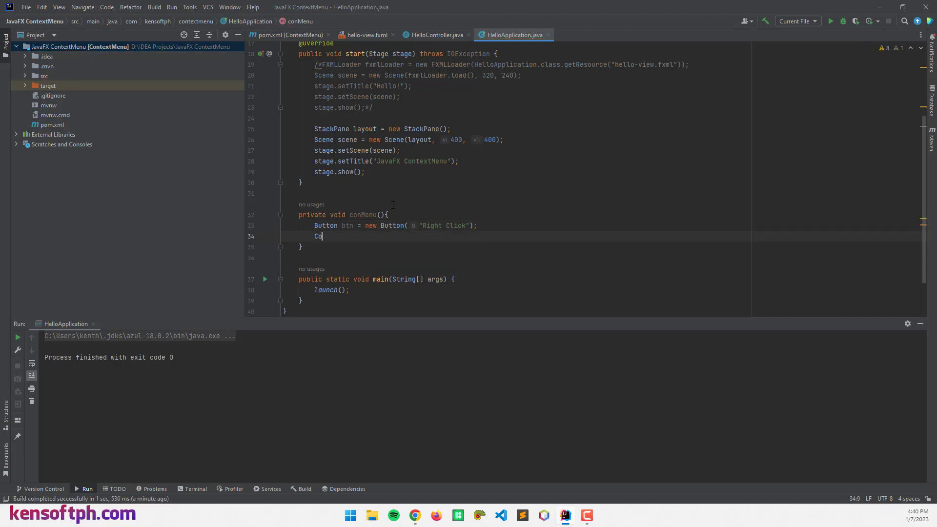
text(ntextMenu)
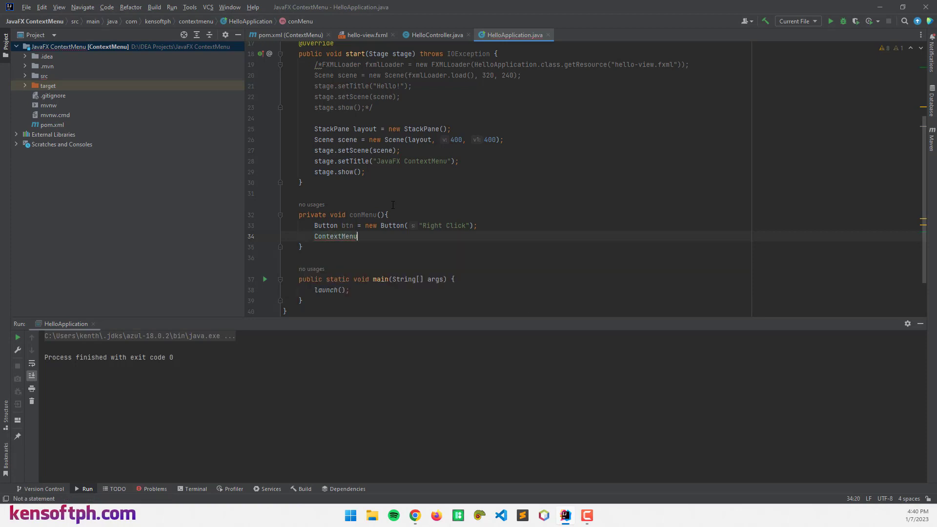
text(cm = new)
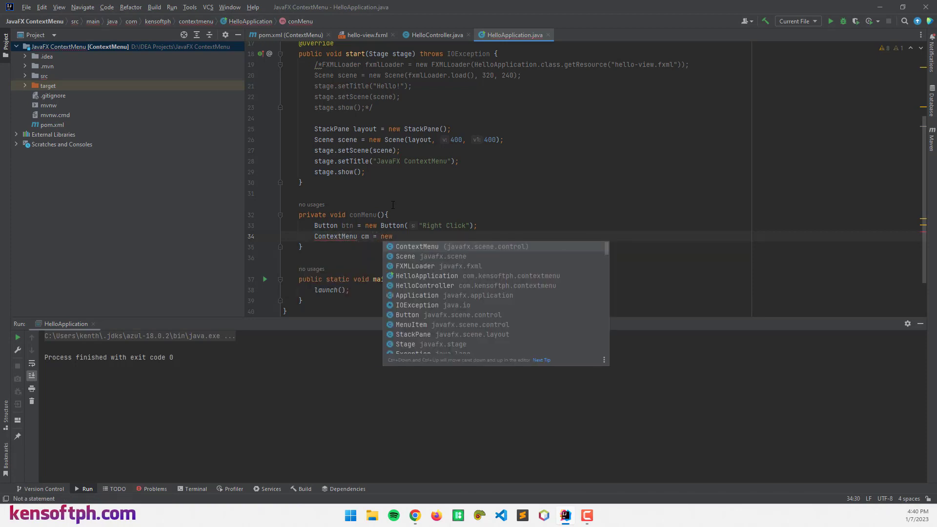
click(416, 246)
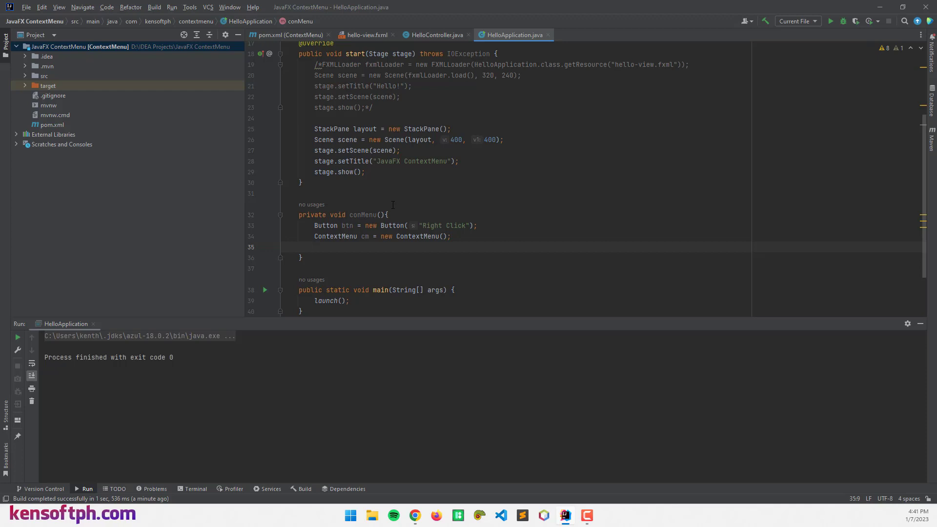
Create MenuItems cut, copy and paste with their labels
text(Me)
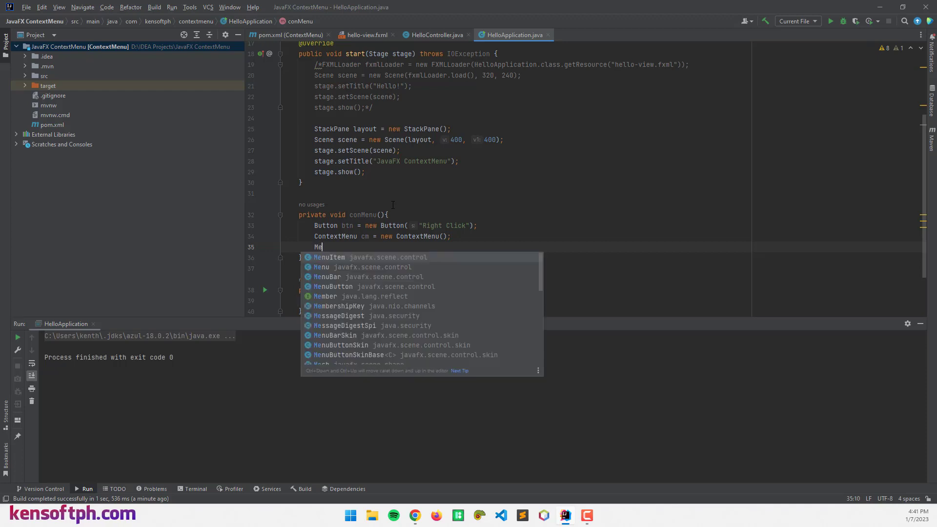
click(329, 257)
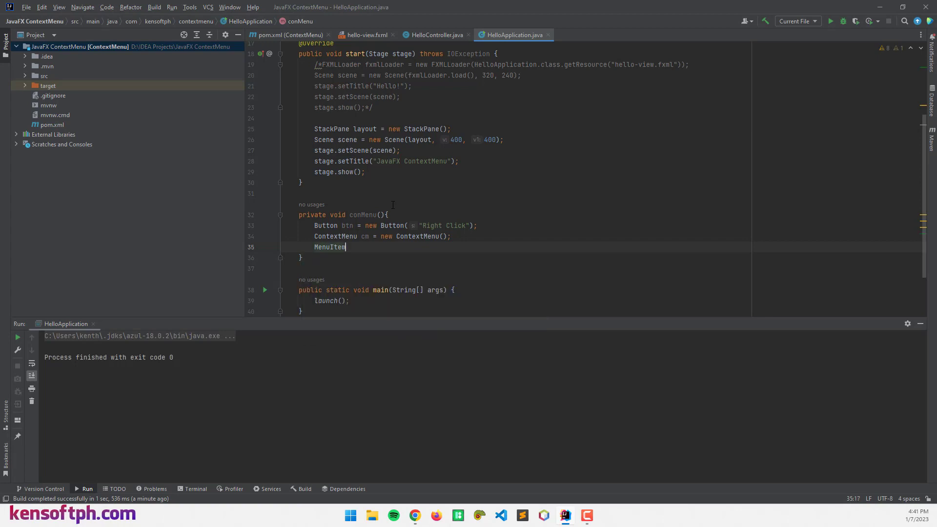
text(cut)
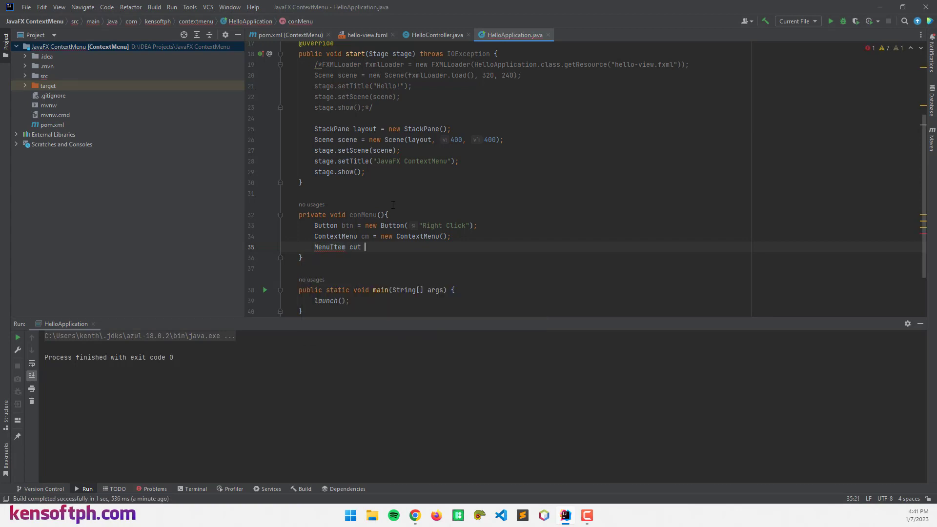
text(= new MenuItem())
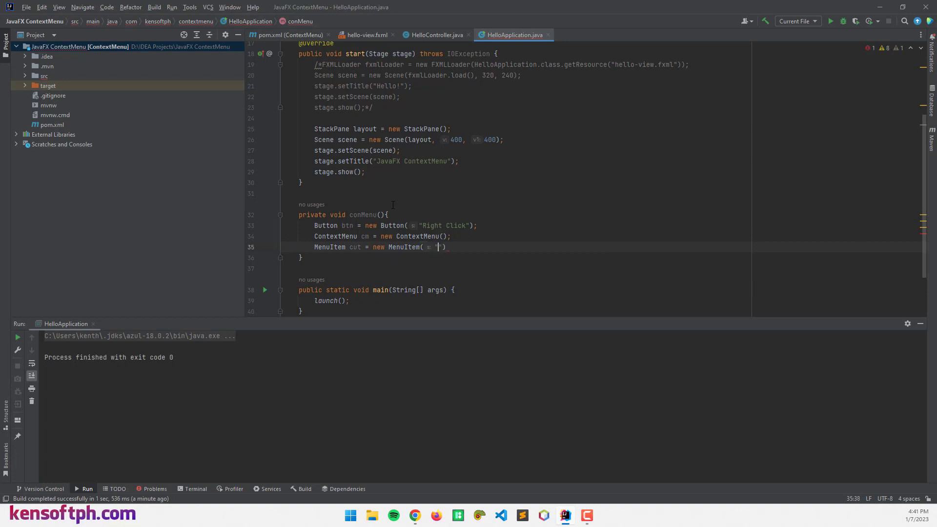
text(Cut)
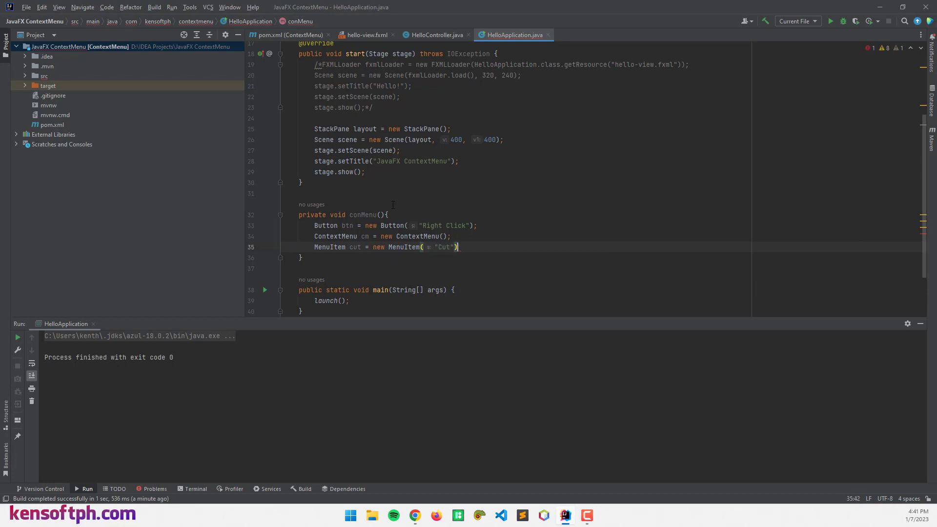
text(MenuItem copy = new MenuItem("Copy");)
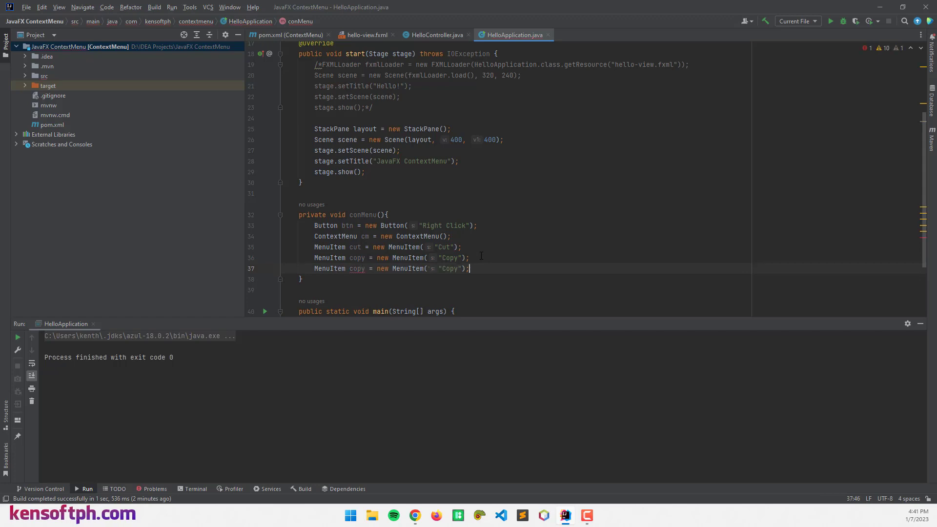
double_click(356, 268)
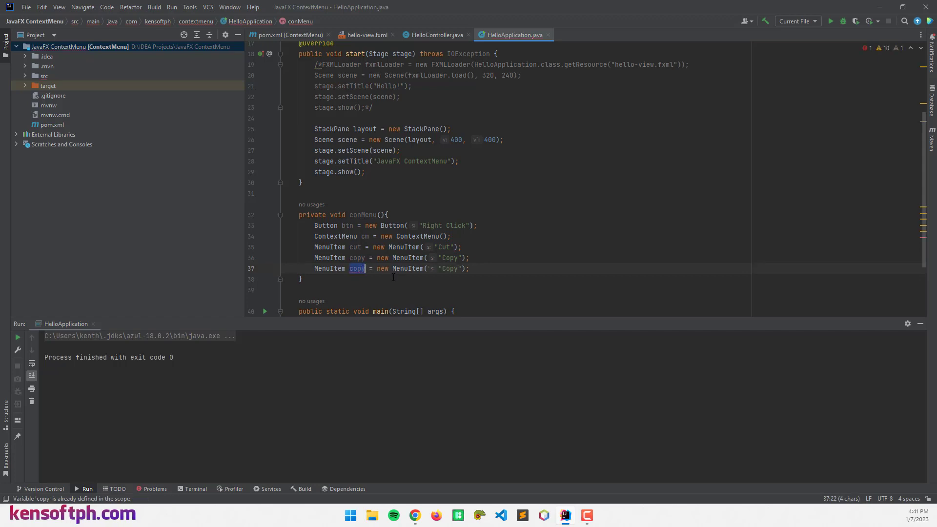
text(paste)
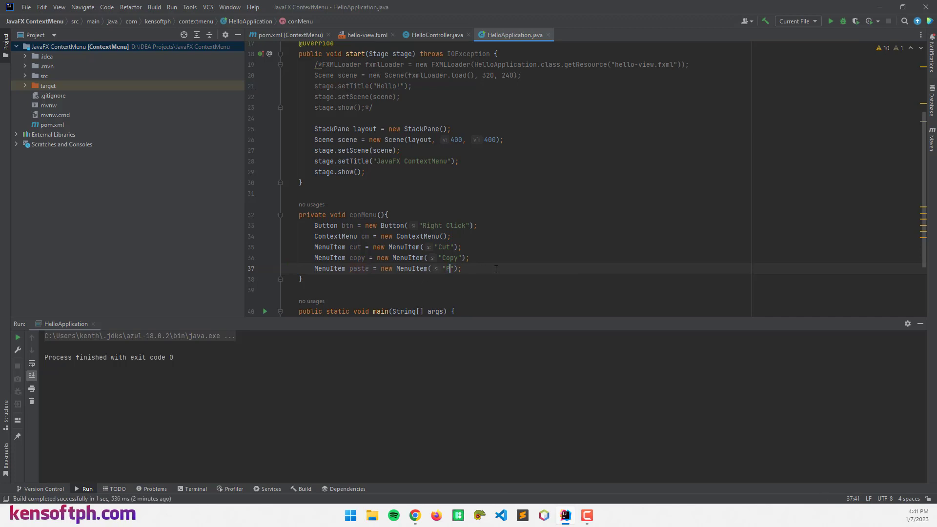
Finish the paste item and declare a private class-level StackPane layout field
text(aste)
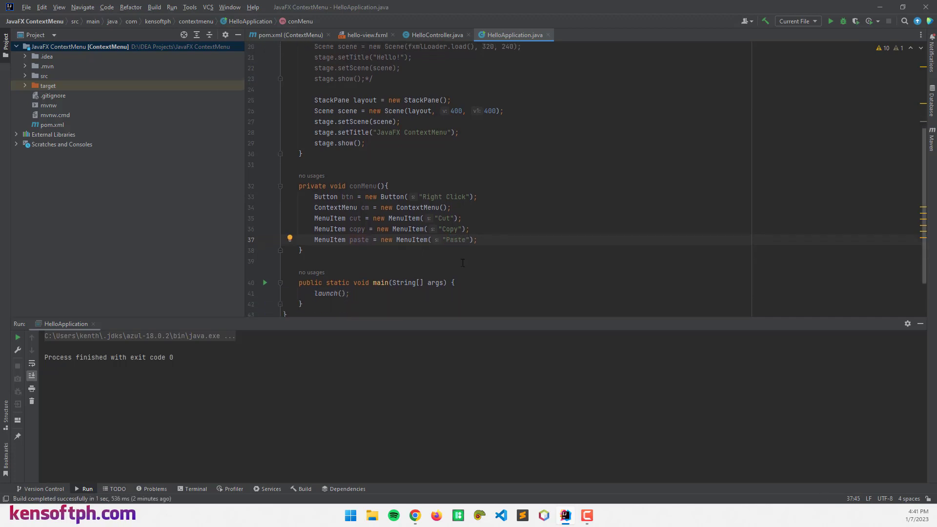
scroll(up, 3)
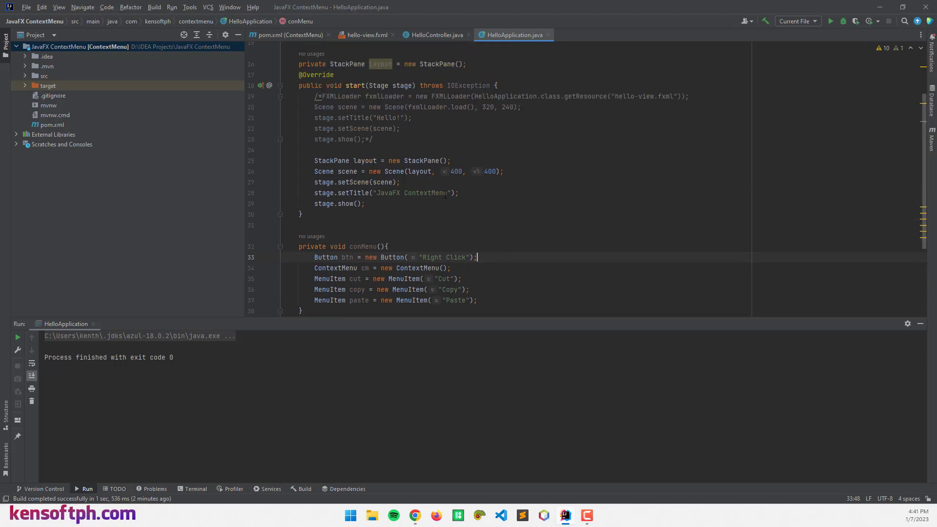
scroll(up, 3)
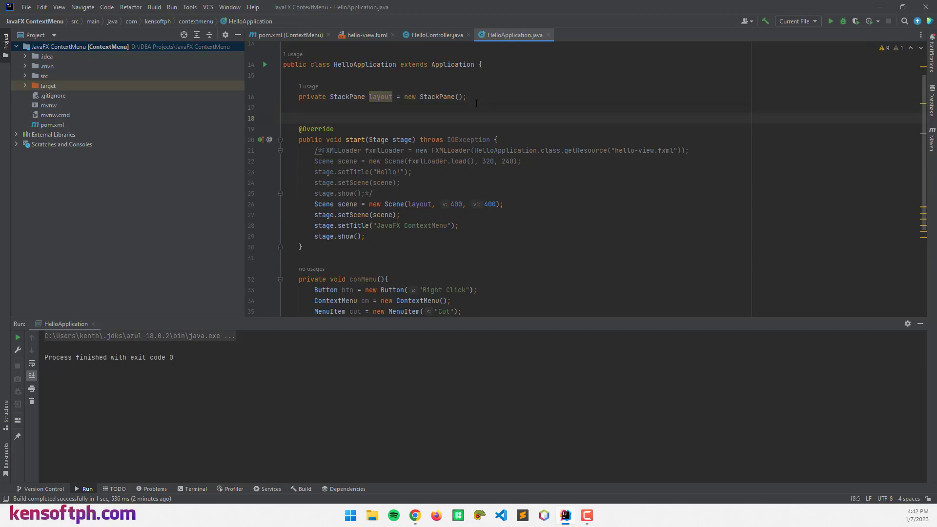
text(Pri)
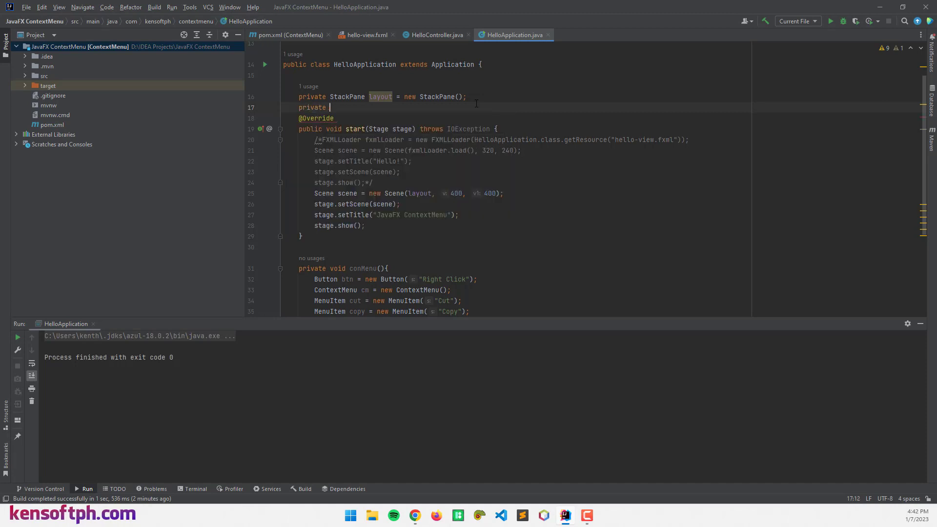
text(StackPane)
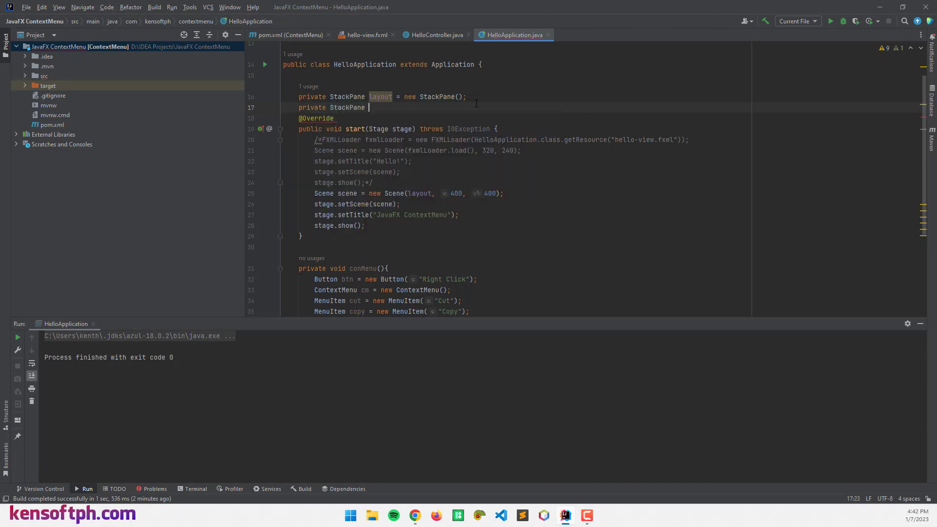
text(layout)
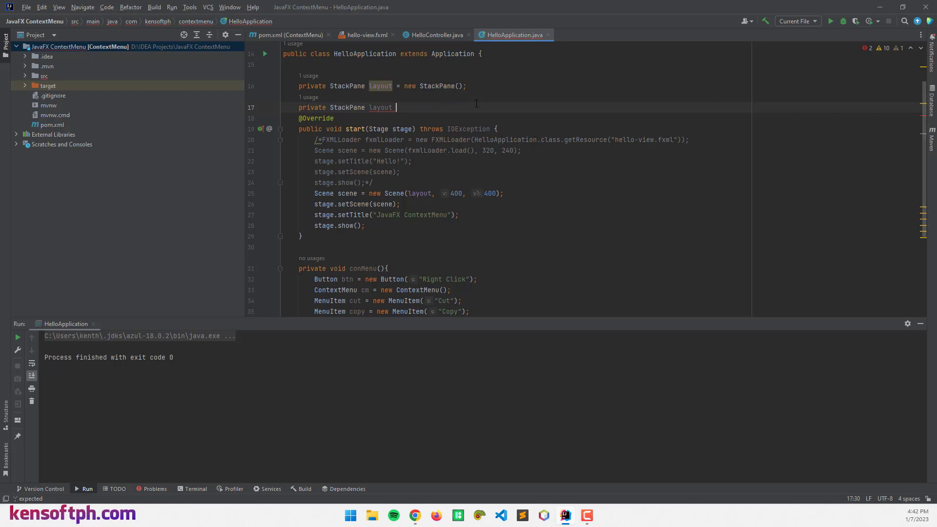
scroll(up, 3)
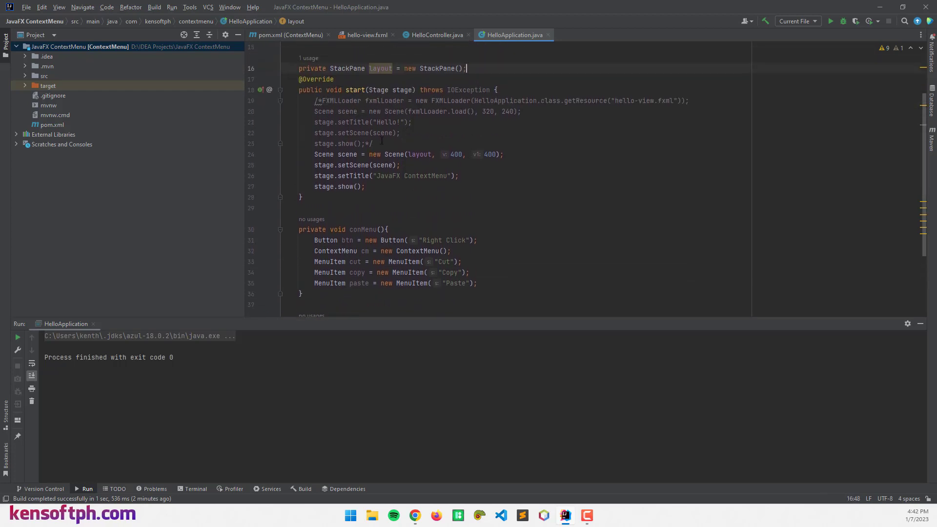
scroll(down, 3)
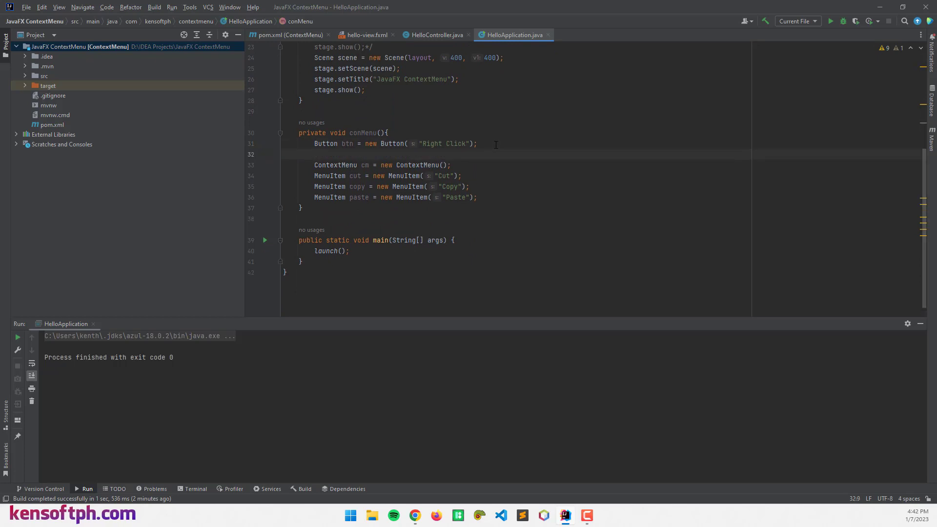
Add btn to layout, add cut, copy, paste to cm, and set cm as btn's context menu
text(layout.getChildren().add()
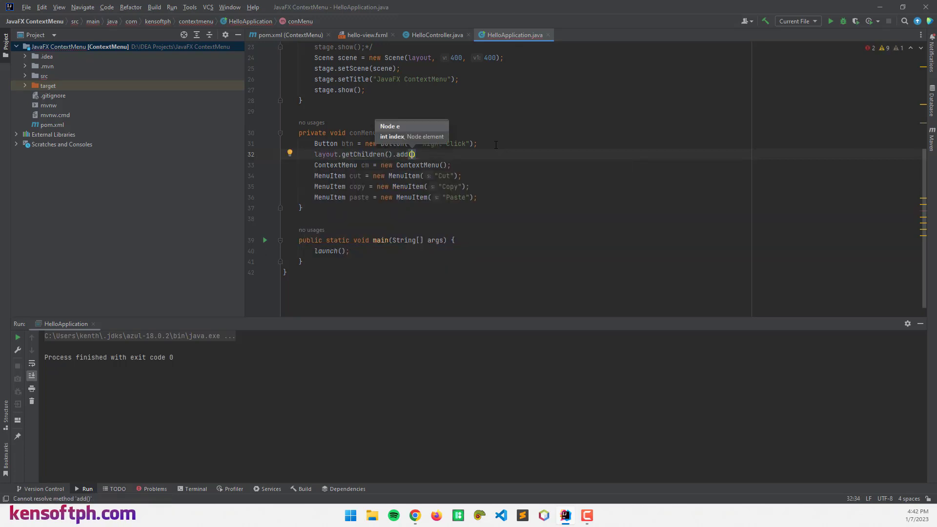
text(btn)
text(c)
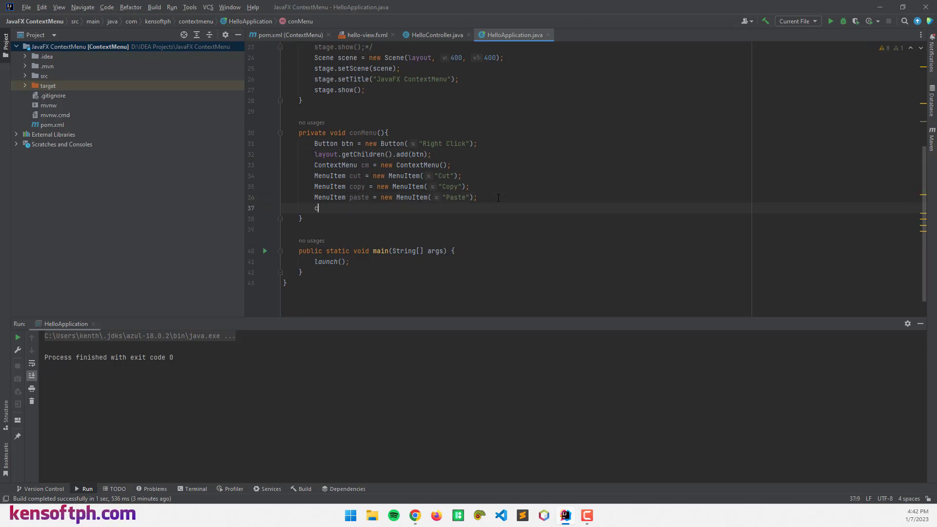
text(m.getItems().addAll()
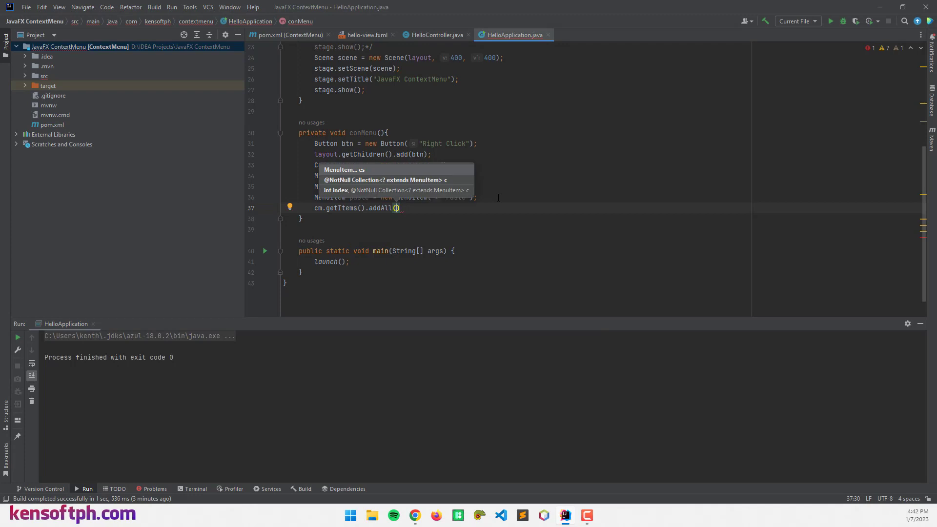
text(cut, copy, paste)
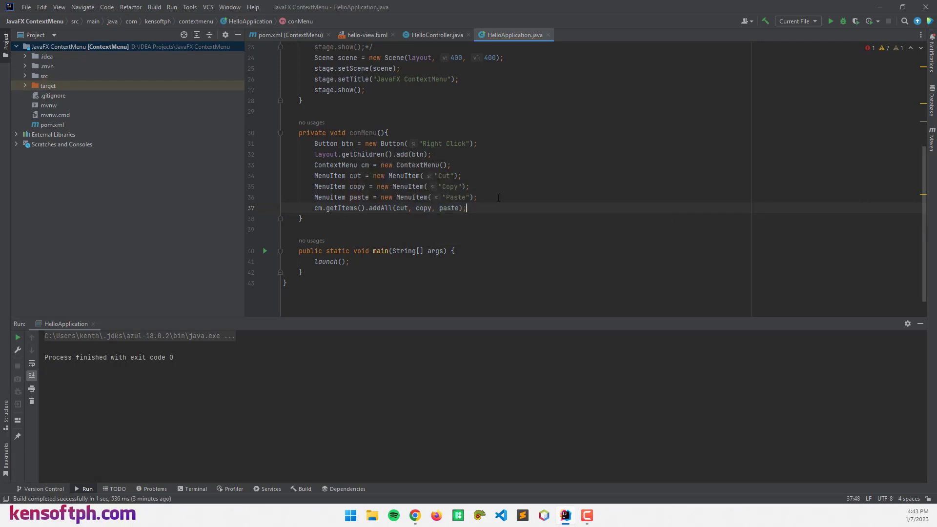
text(btn.)
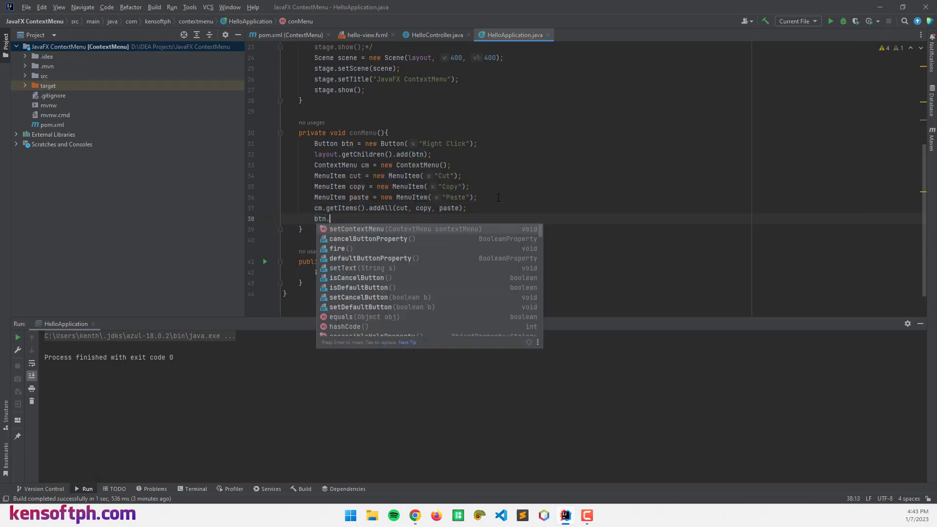
text(setContextMenu();)
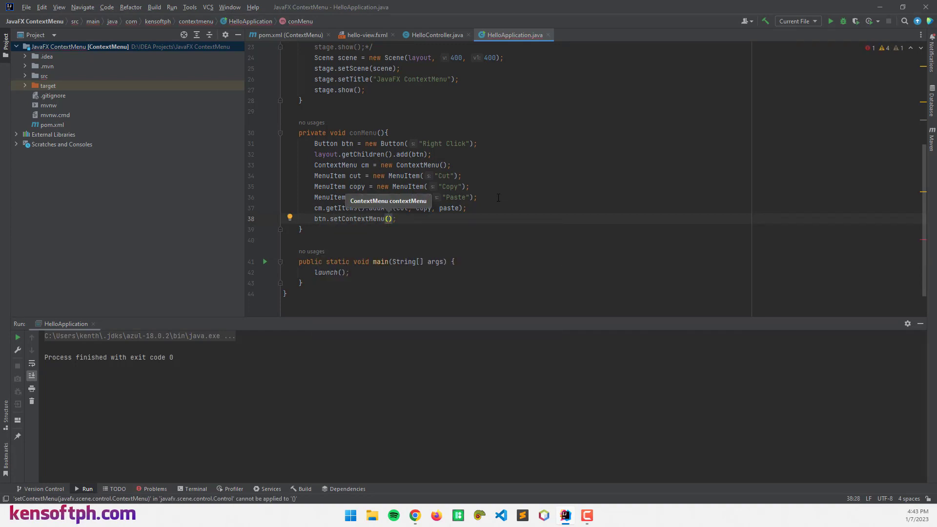
text(cm)
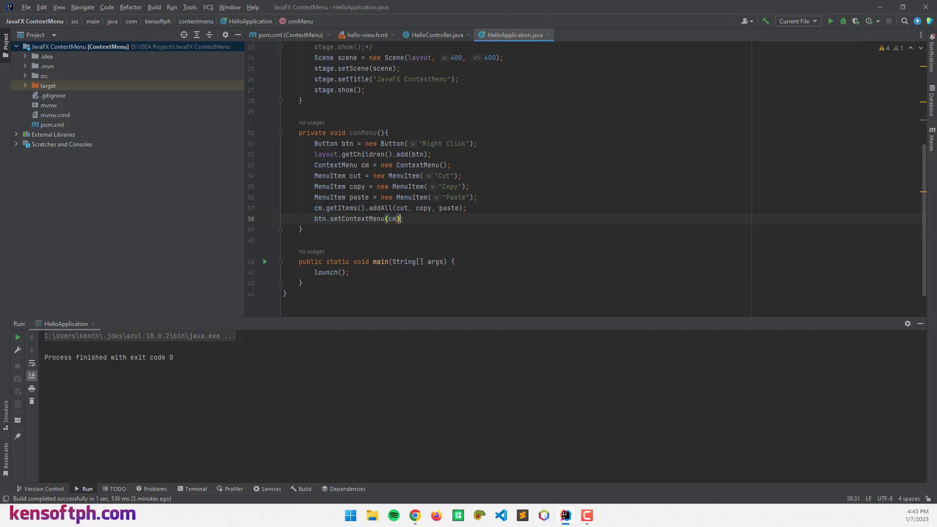
scroll(up, 3)
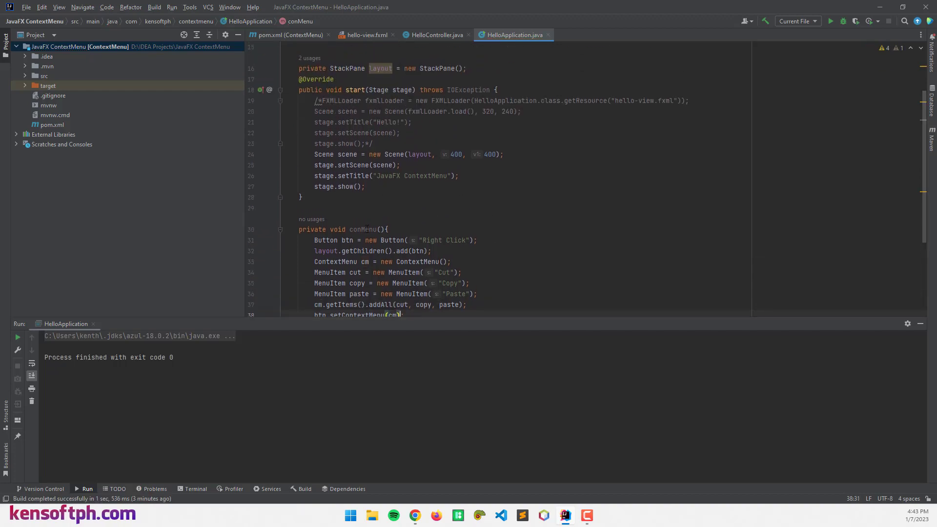
Call conMenu() at the end of start() and run the application
double_click(362, 230)
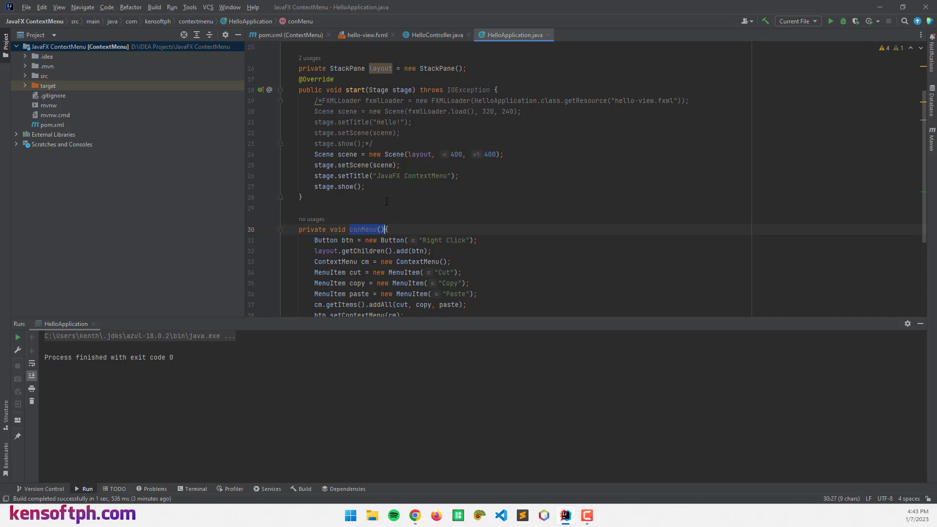
text(conMenu();)
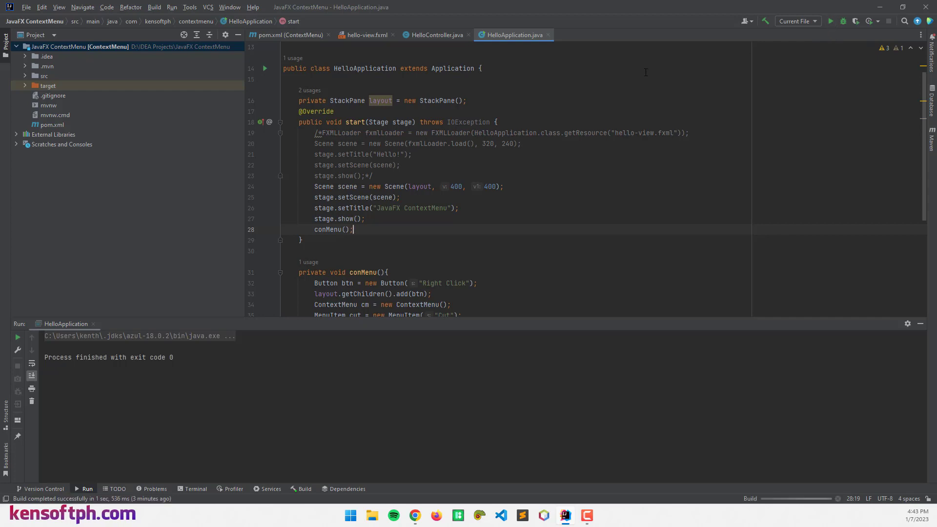
click(830, 21)
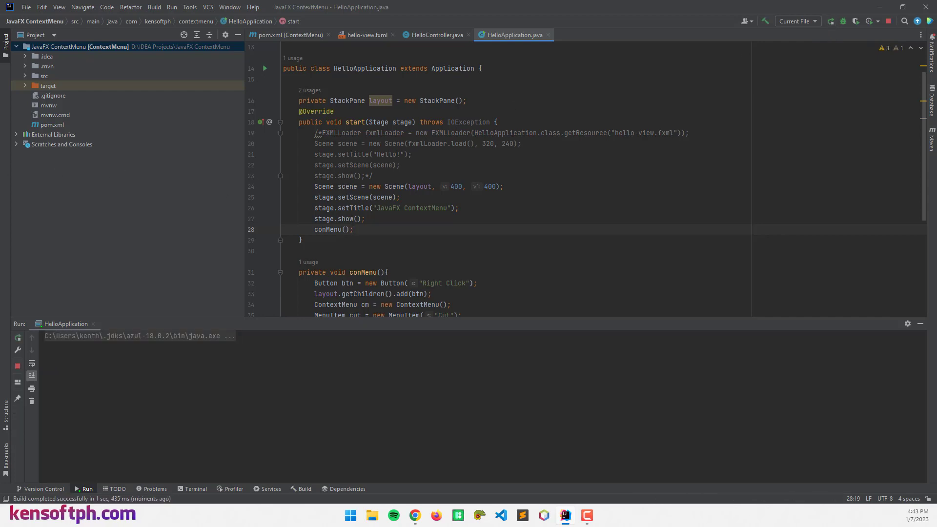
Right-click the Right Click button, choose Paste then Cut, and close the window
click(265, 69)
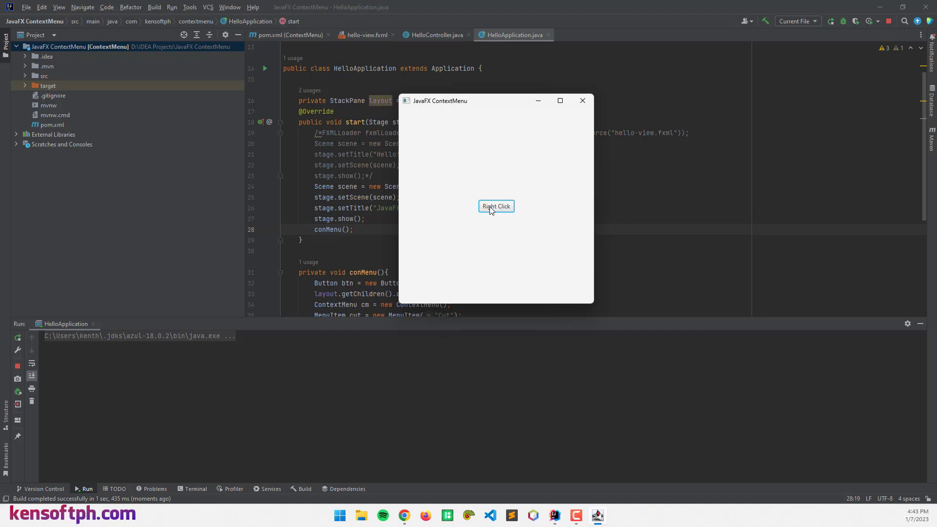
mouse_move(490, 215)
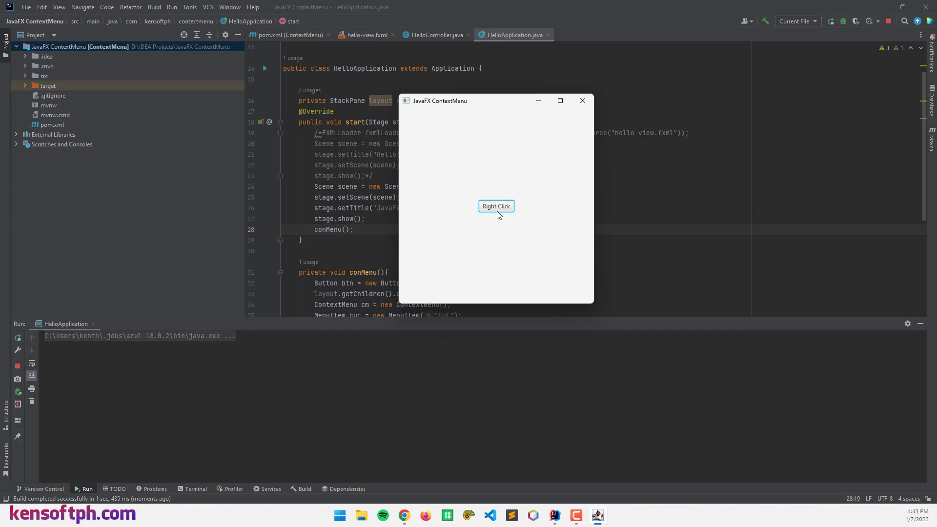
mouse_move(501, 213)
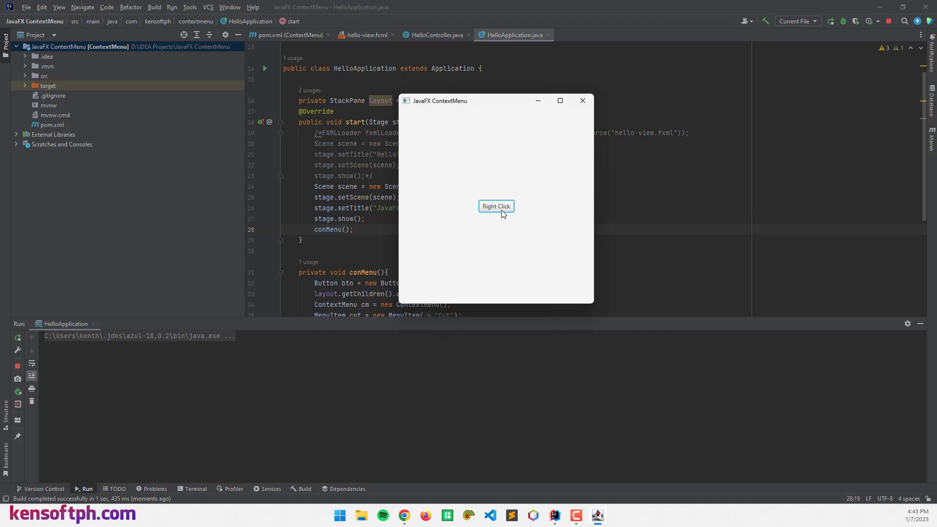
right_click(495, 206)
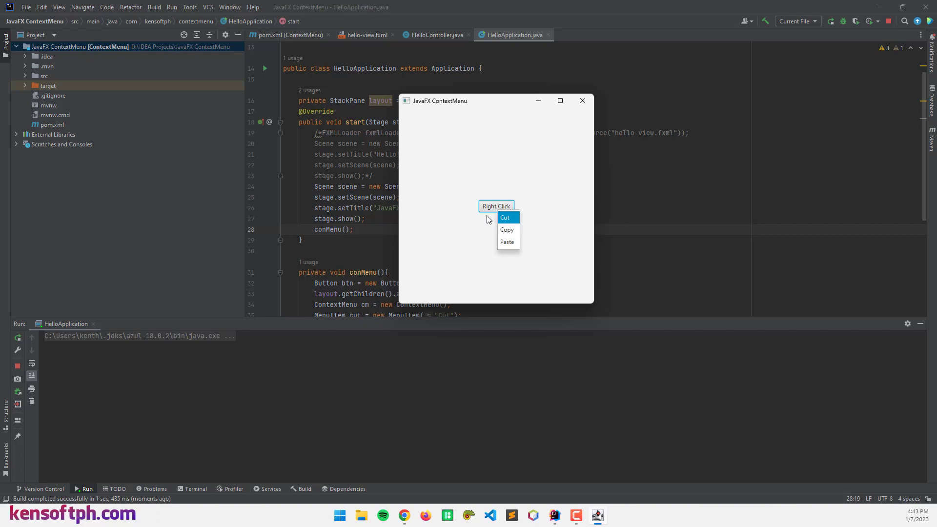
mouse_move(492, 226)
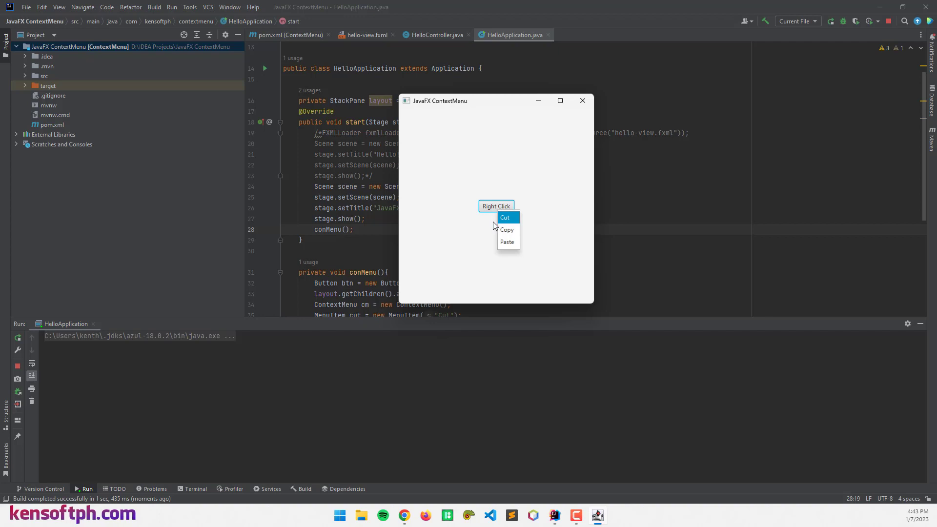
mouse_move(508, 229)
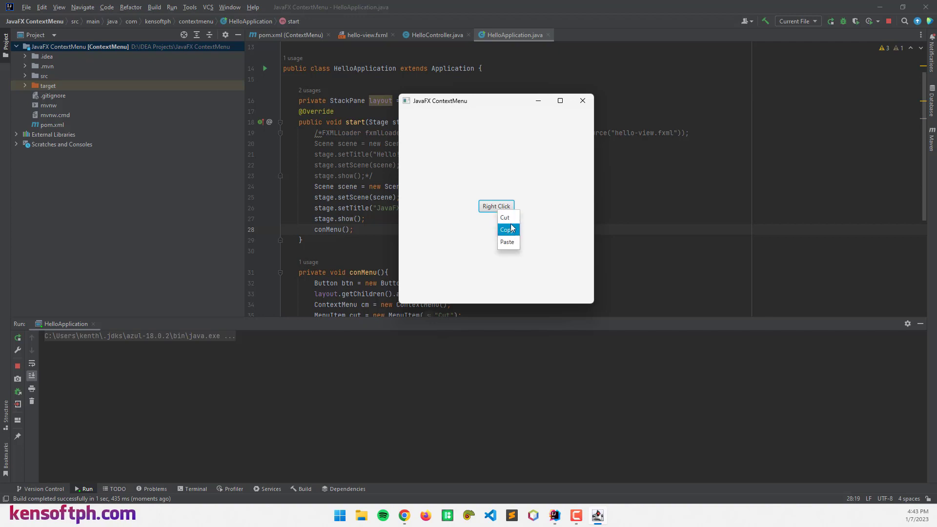
mouse_move(505, 217)
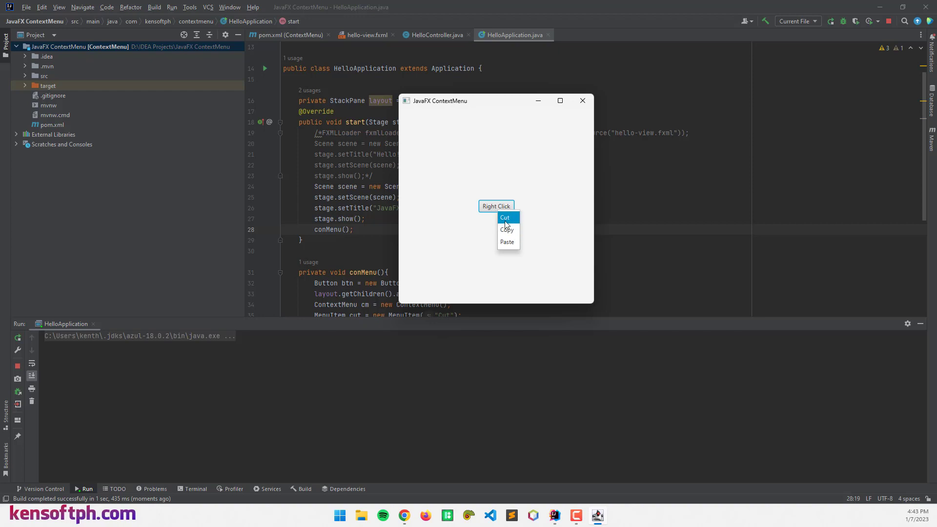
mouse_move(508, 242)
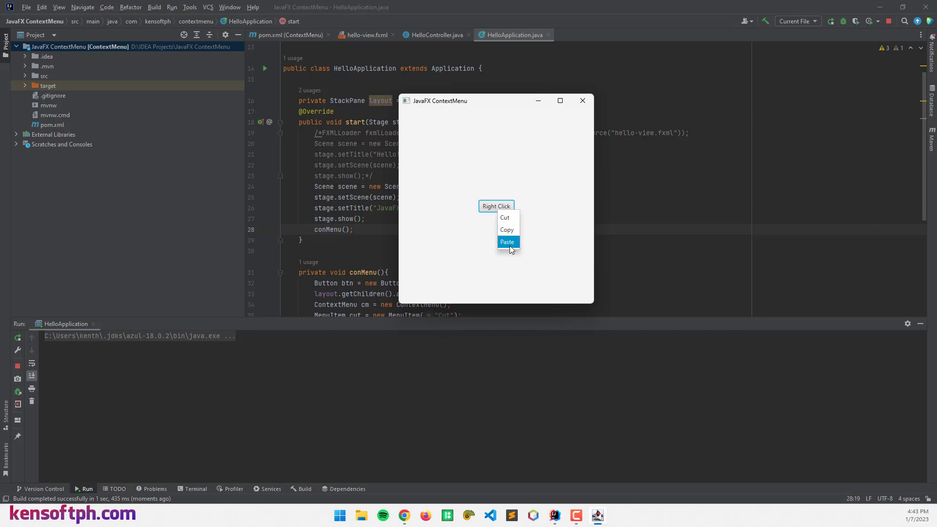
click(506, 242)
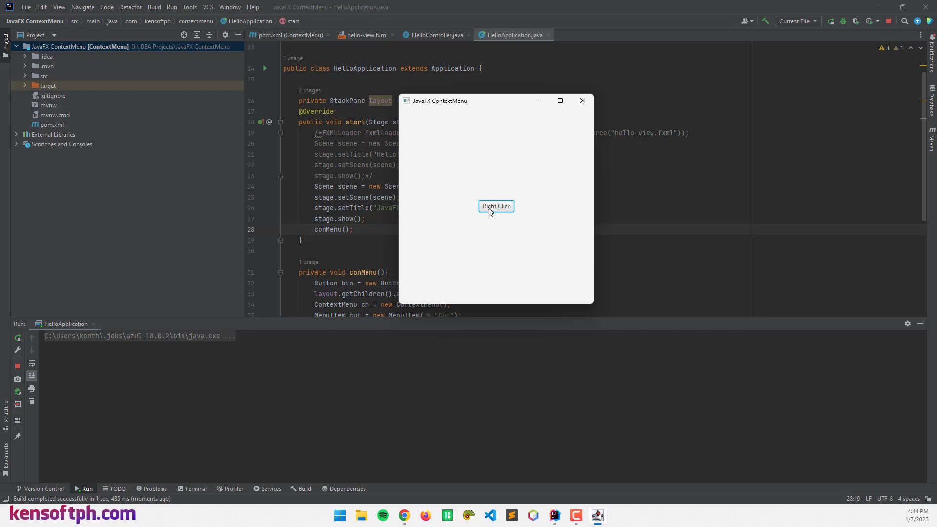
right_click(495, 206)
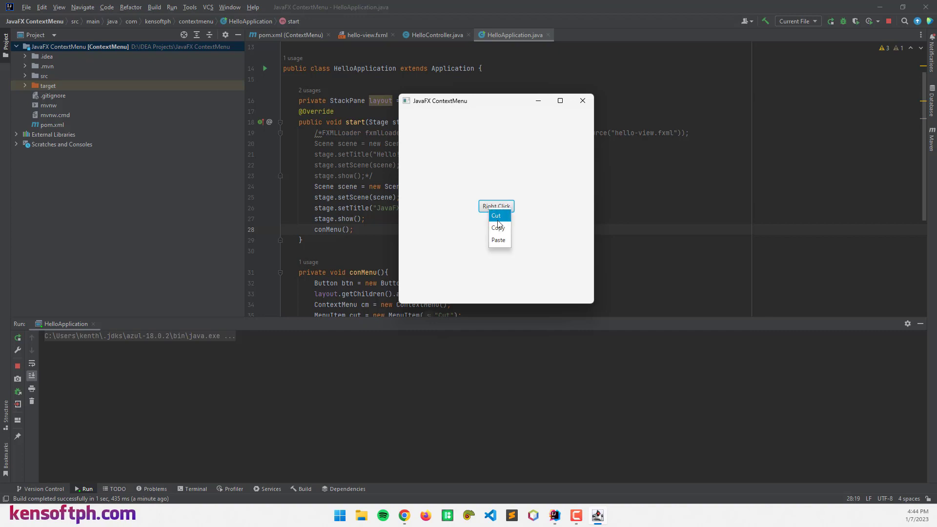
click(493, 192)
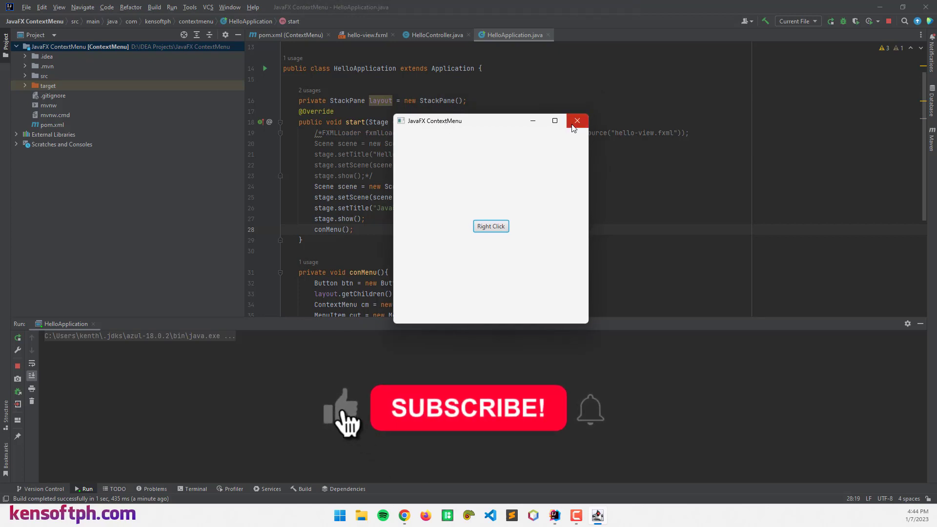
click(577, 120)
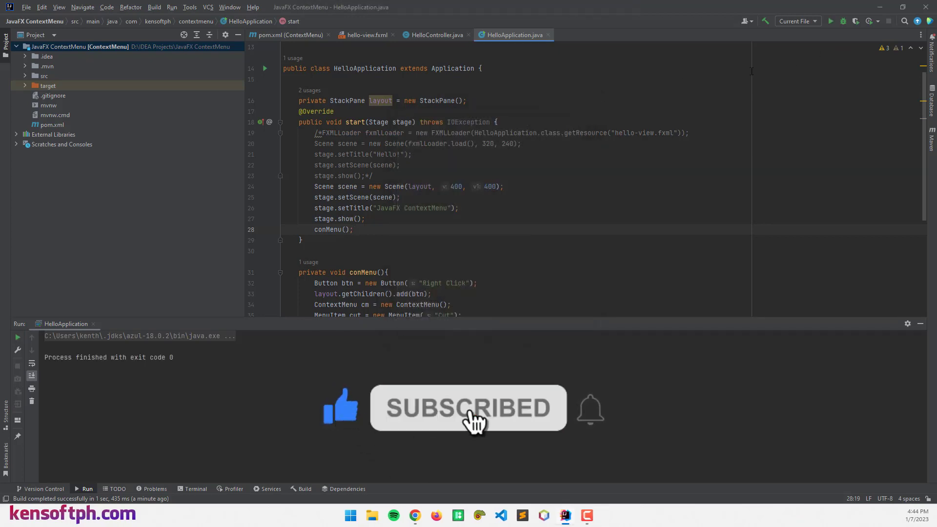
mouse_move(591, 418)
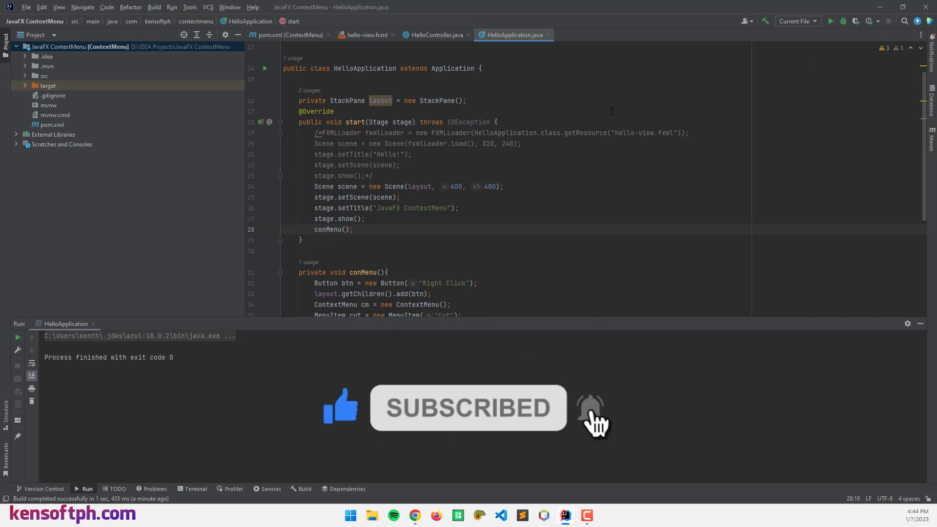